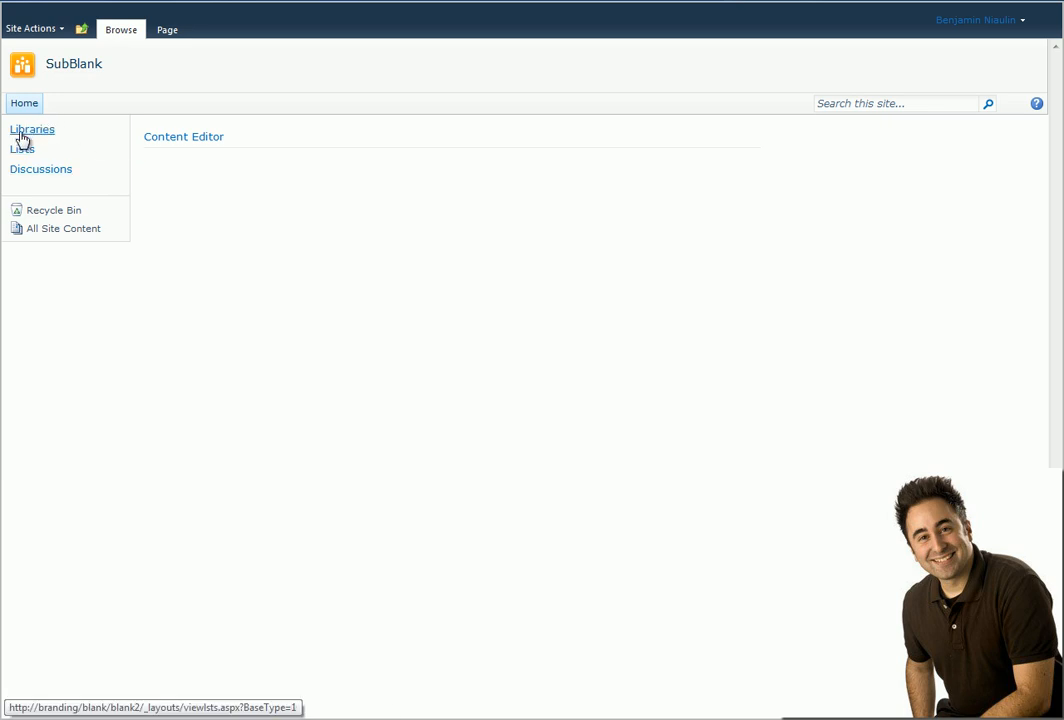
pyautogui.moveTo(108, 192)
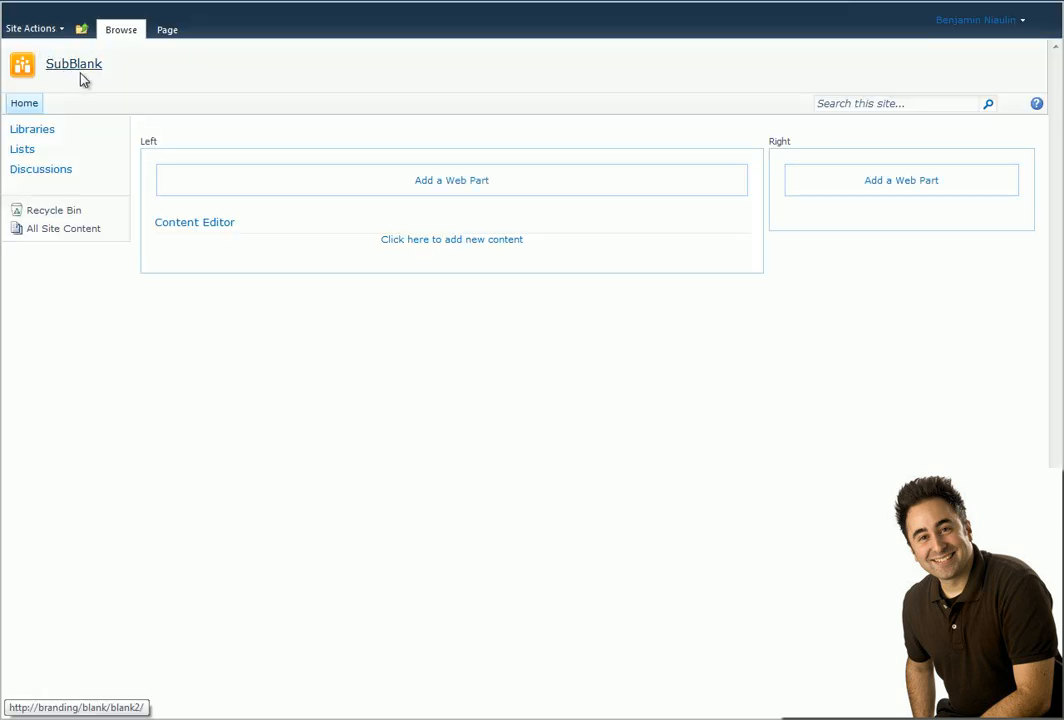
# Step: Enter the Content Editor web part and bring up its empty HTML Source editor via HTML > Edit HTML Source
pyautogui.click(452, 240)
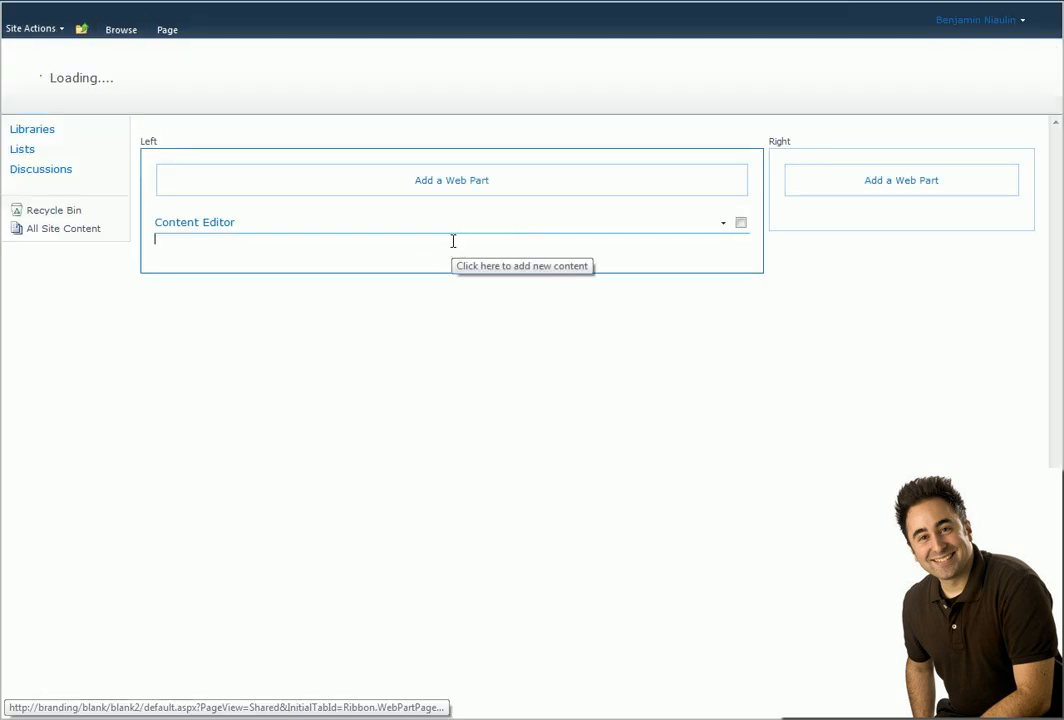
pyautogui.click(532, 90)
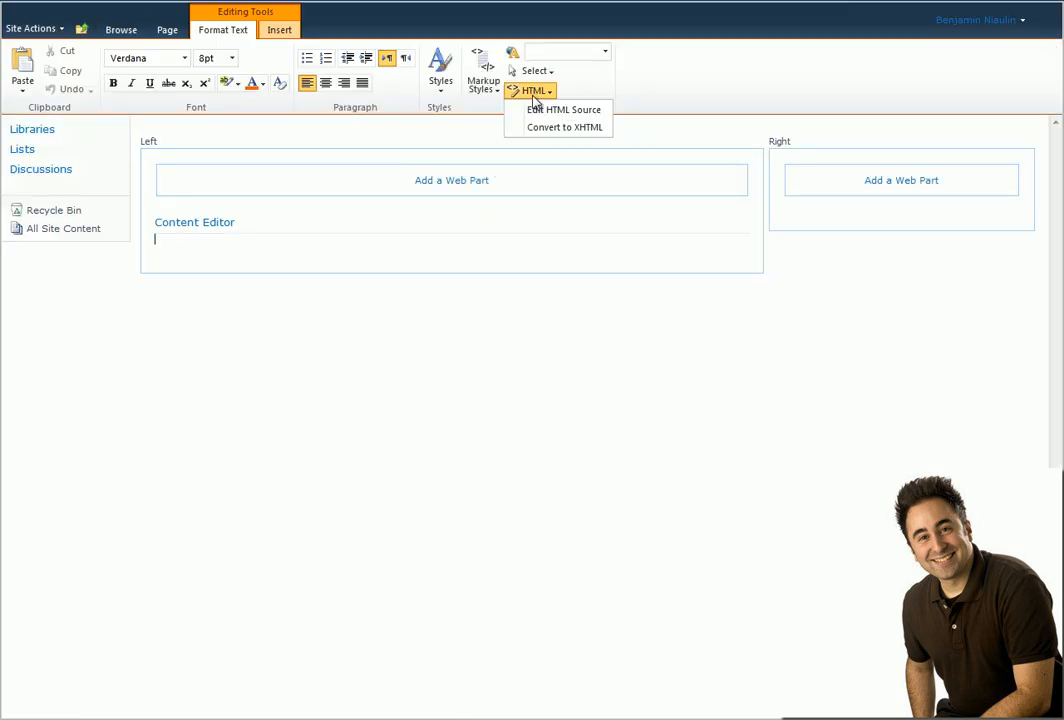
pyautogui.click(566, 108)
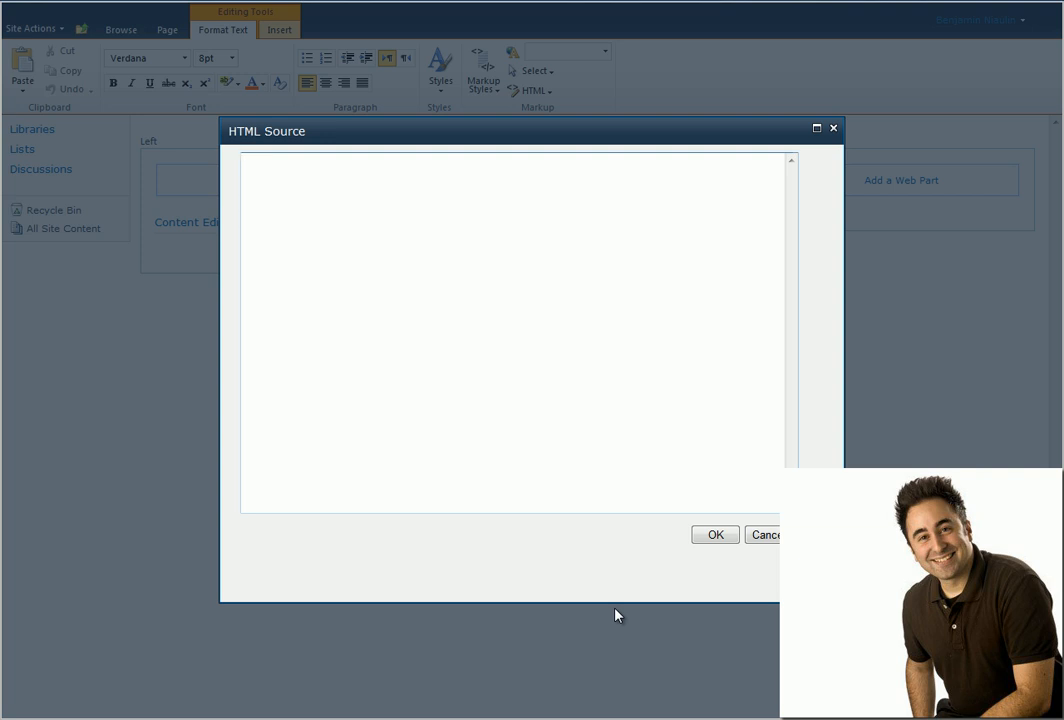
pyautogui.moveTo(680, 712)
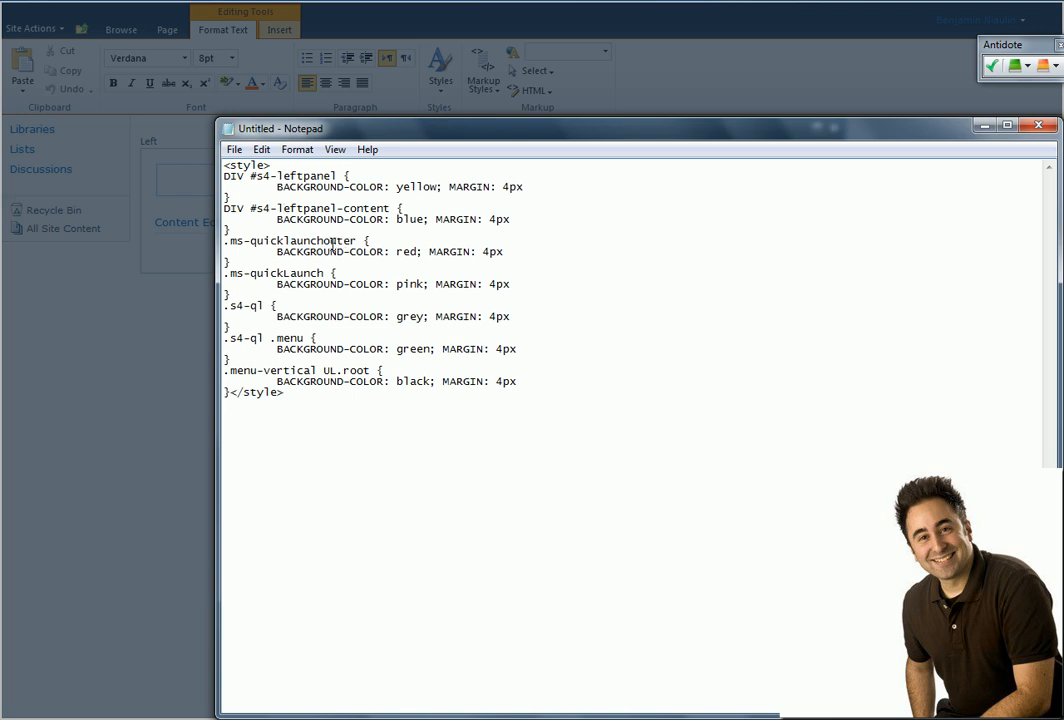
pyautogui.moveTo(318, 244)
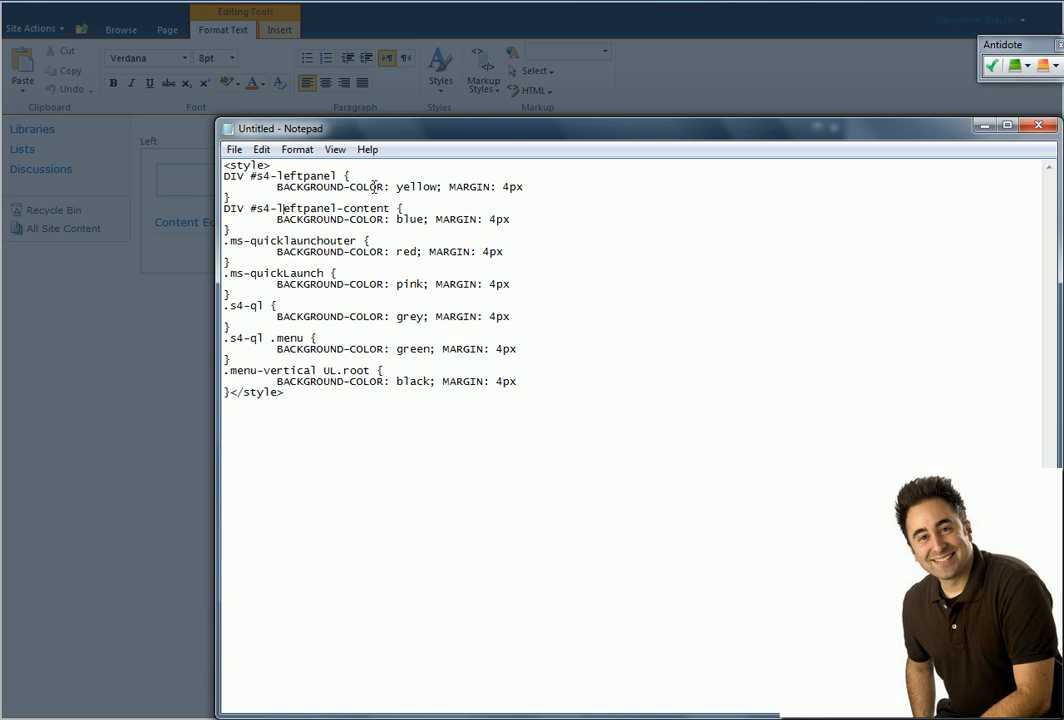
pyautogui.moveTo(476, 262)
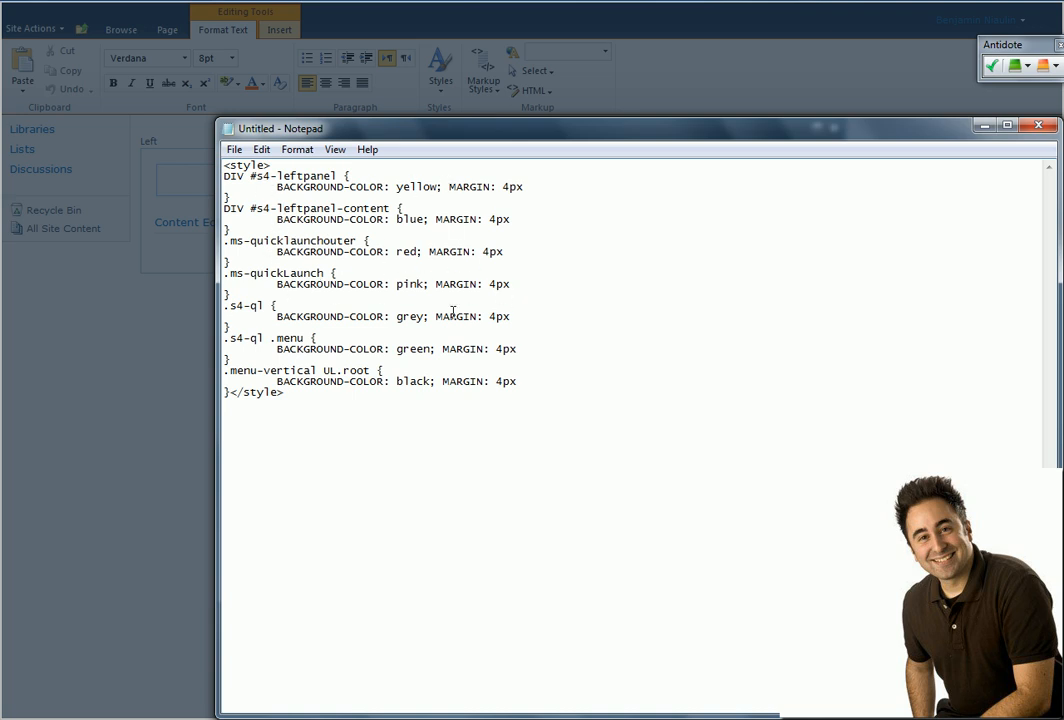
pyautogui.moveTo(516, 200)
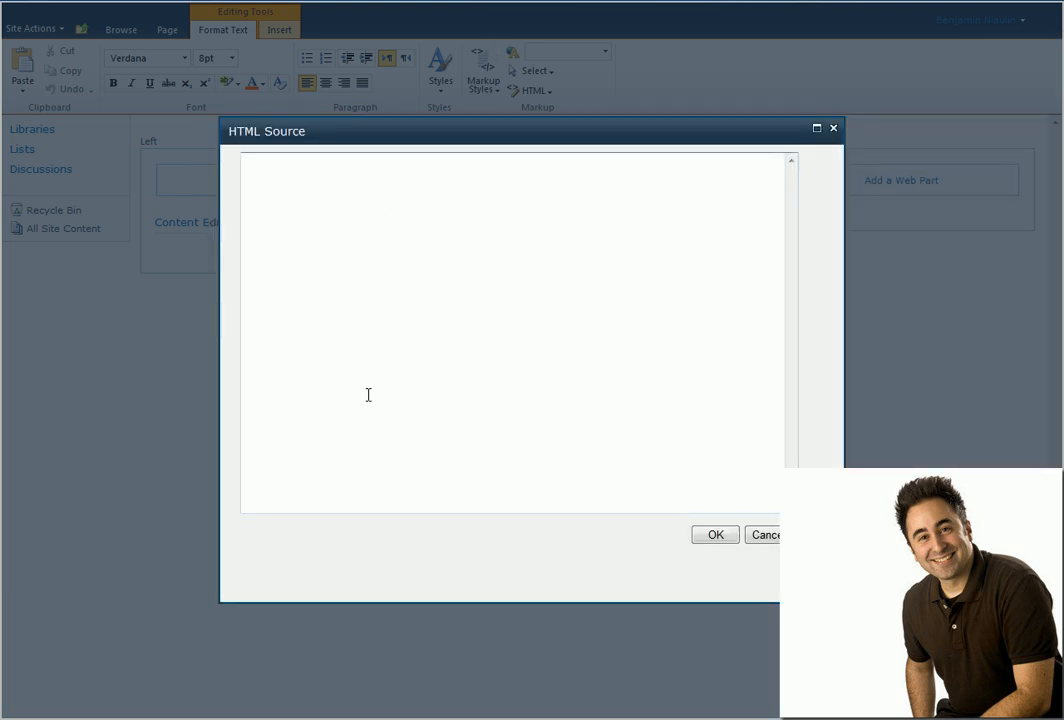
# Step: Paste the <style> block with coloured backgrounds into the HTML source and apply it with OK
pyautogui.write('<style>')
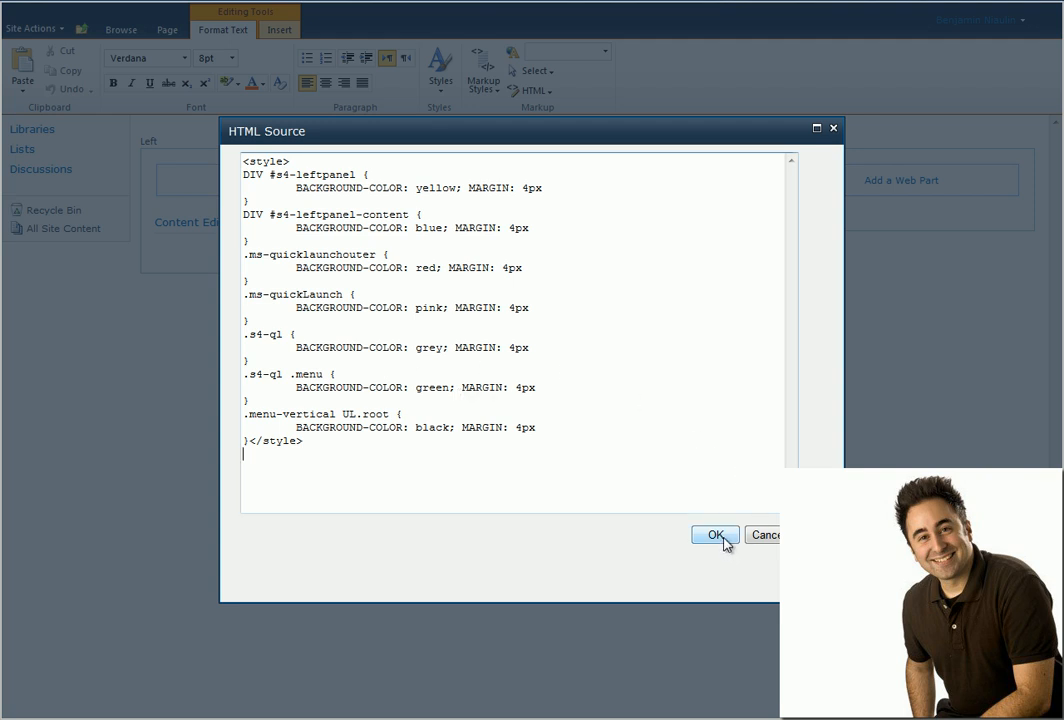
pyautogui.click(714, 536)
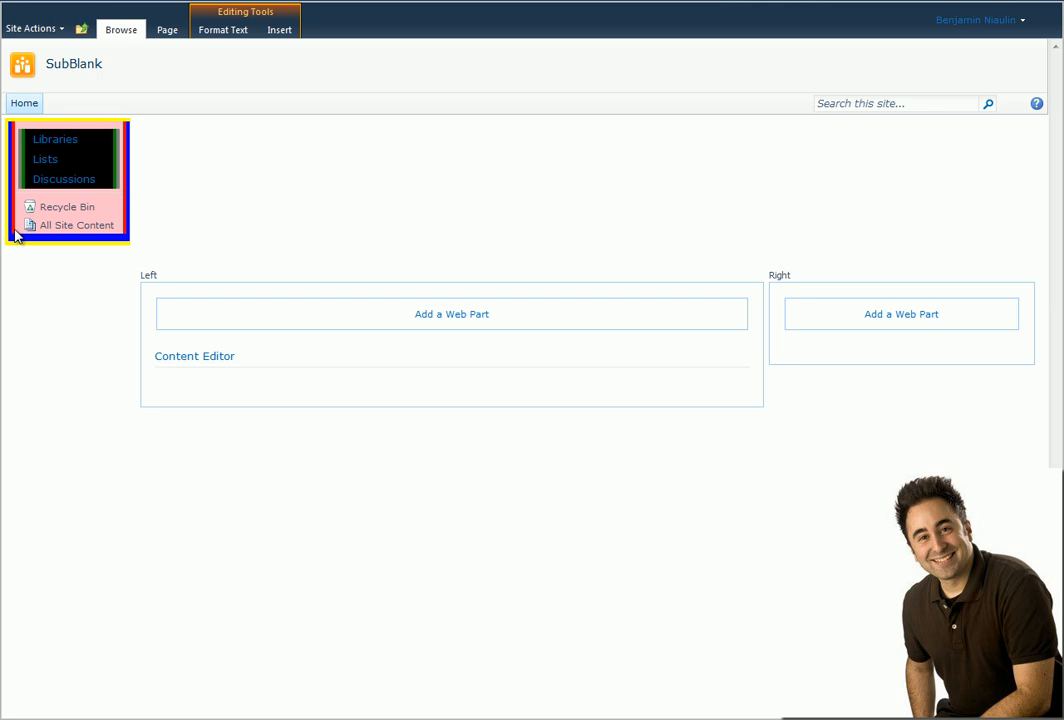
pyautogui.moveTo(312, 302)
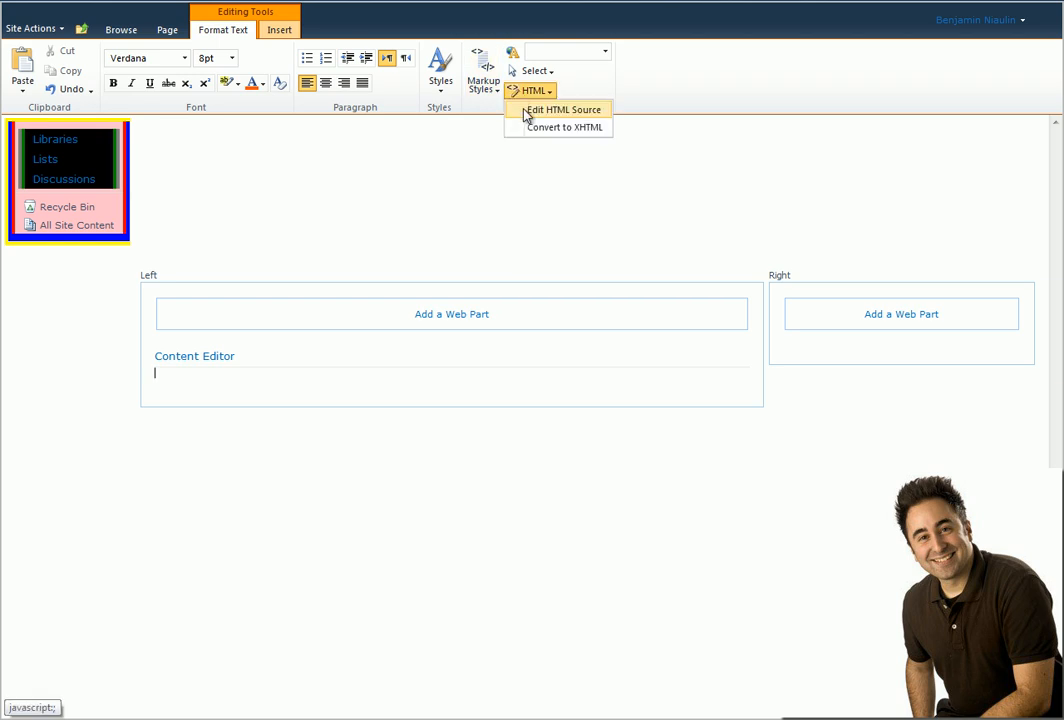
# Step: Bring the Content Editor's HTML source back up, showing the saved coloured-background style block
pyautogui.click(564, 108)
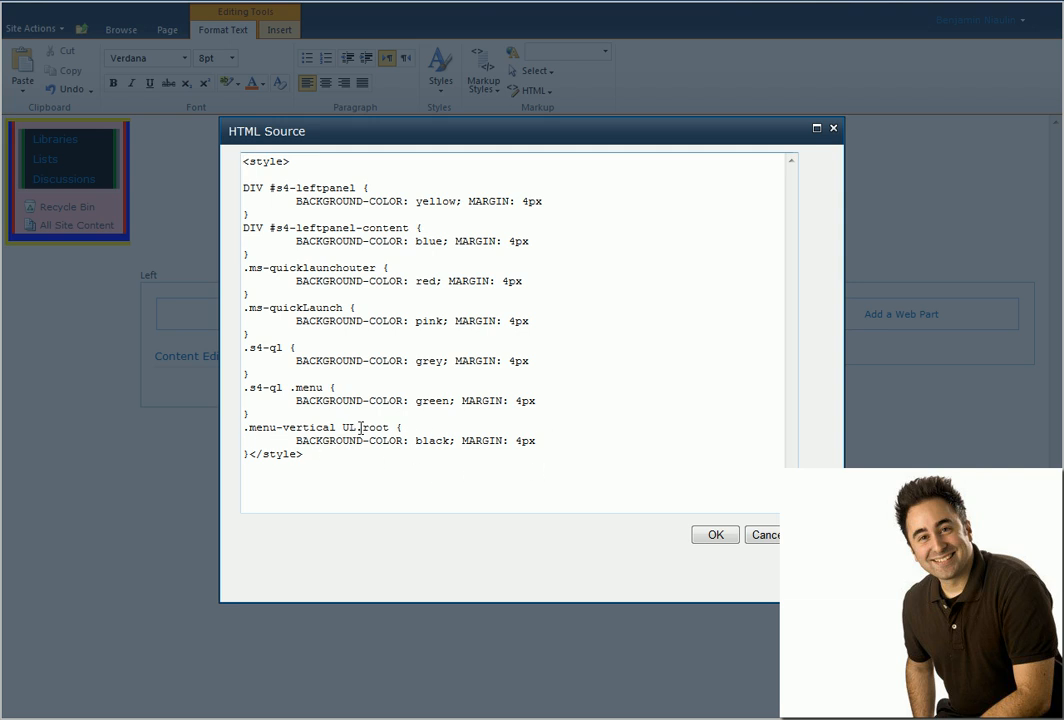
pyautogui.doubleClick(376, 428)
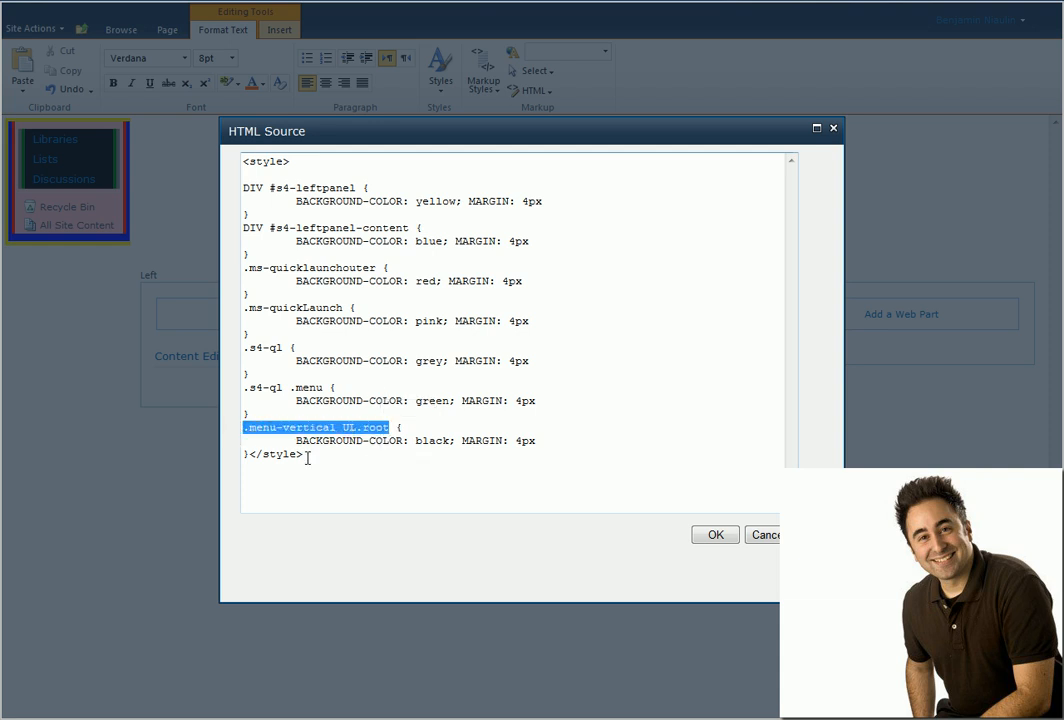
pyautogui.click(304, 456)
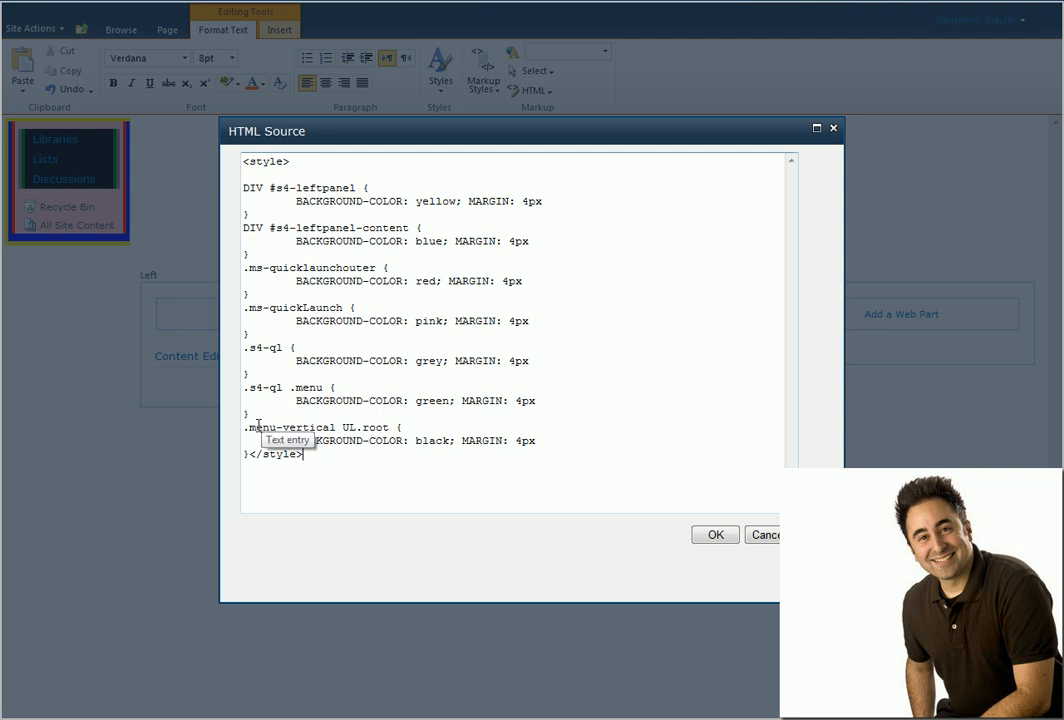
pyautogui.moveTo(384, 428)
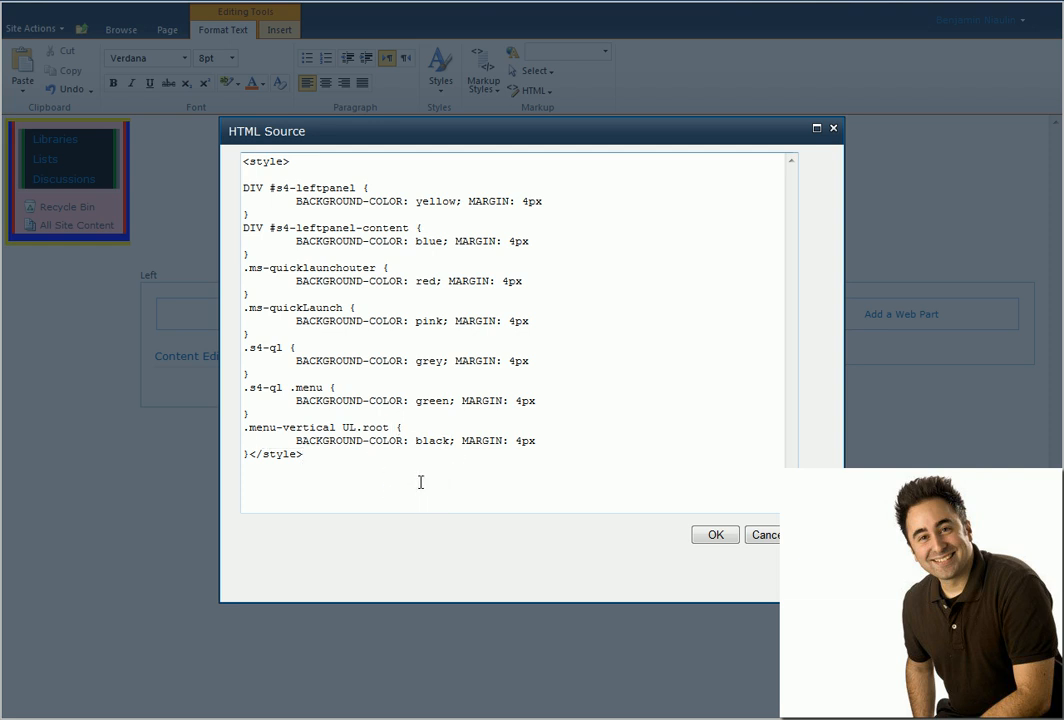
pyautogui.click(360, 428)
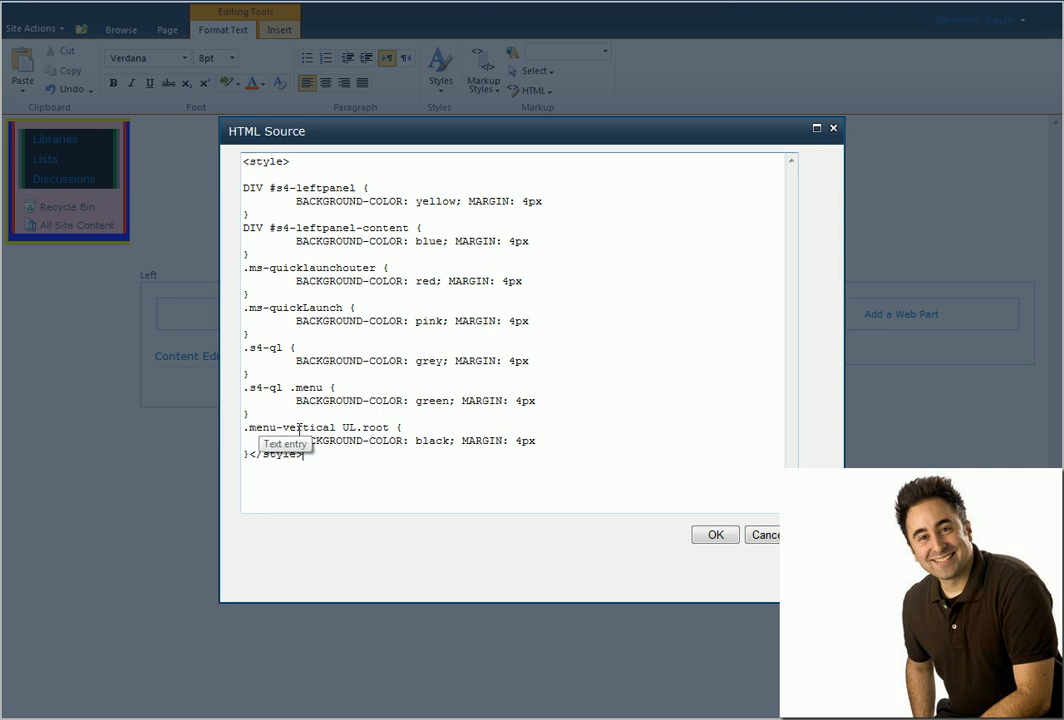
pyautogui.doubleClick(324, 428)
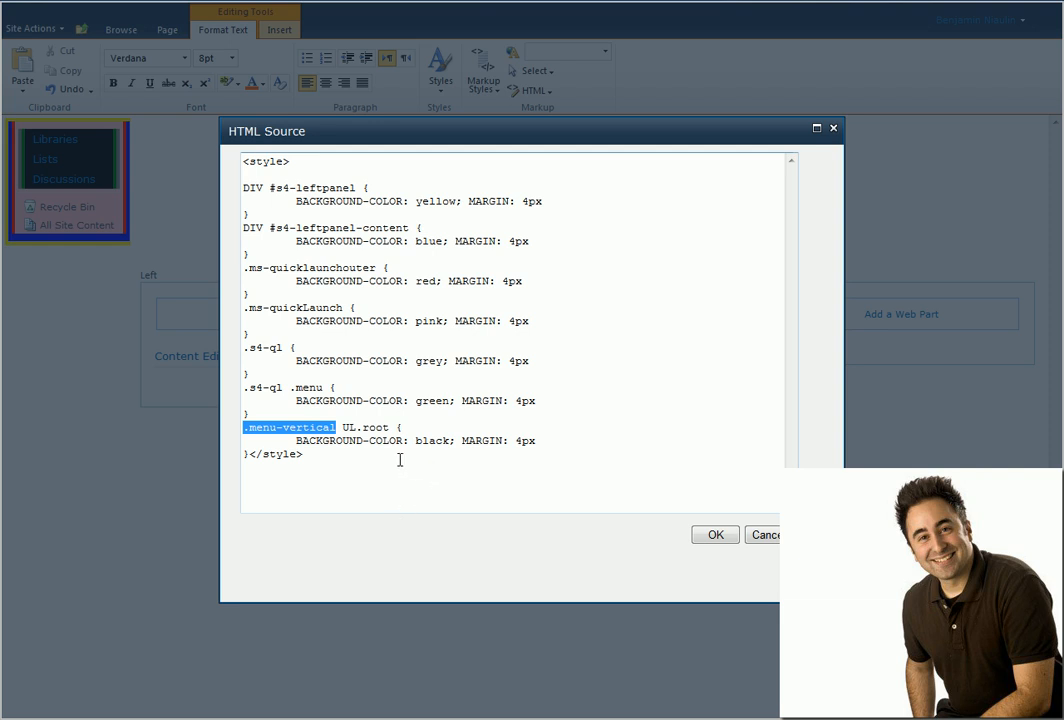
pyautogui.press('ctrl+a')
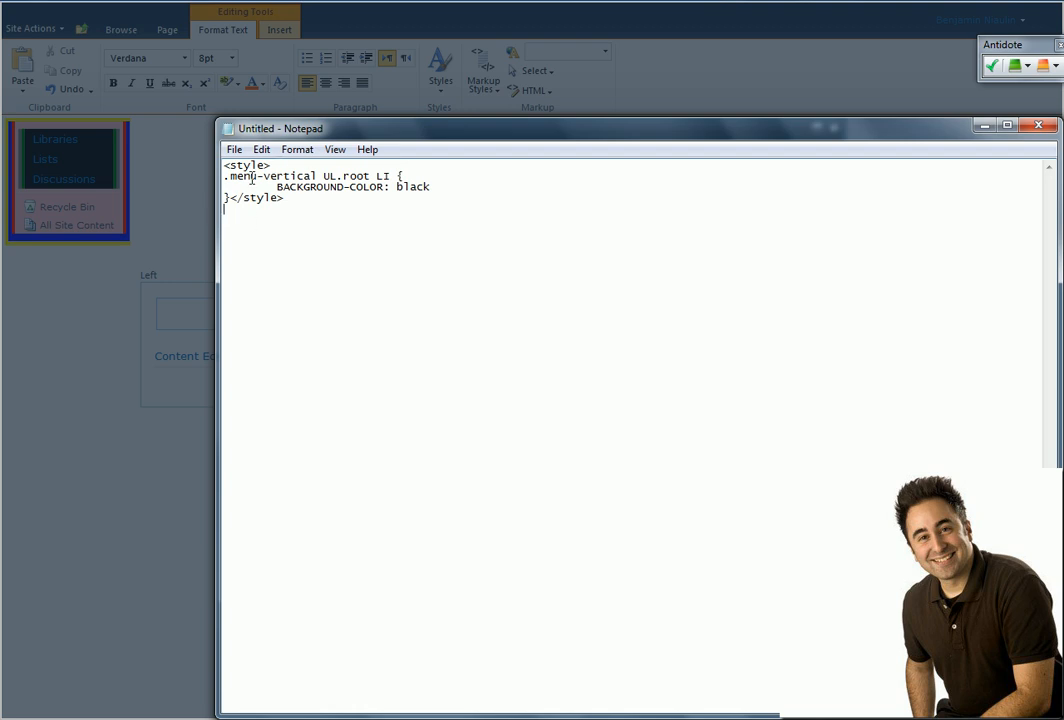
# Step: Extend the selector to .menu-vertical UL.root LI so the black background targets the list items
pyautogui.doubleClick(382, 176)
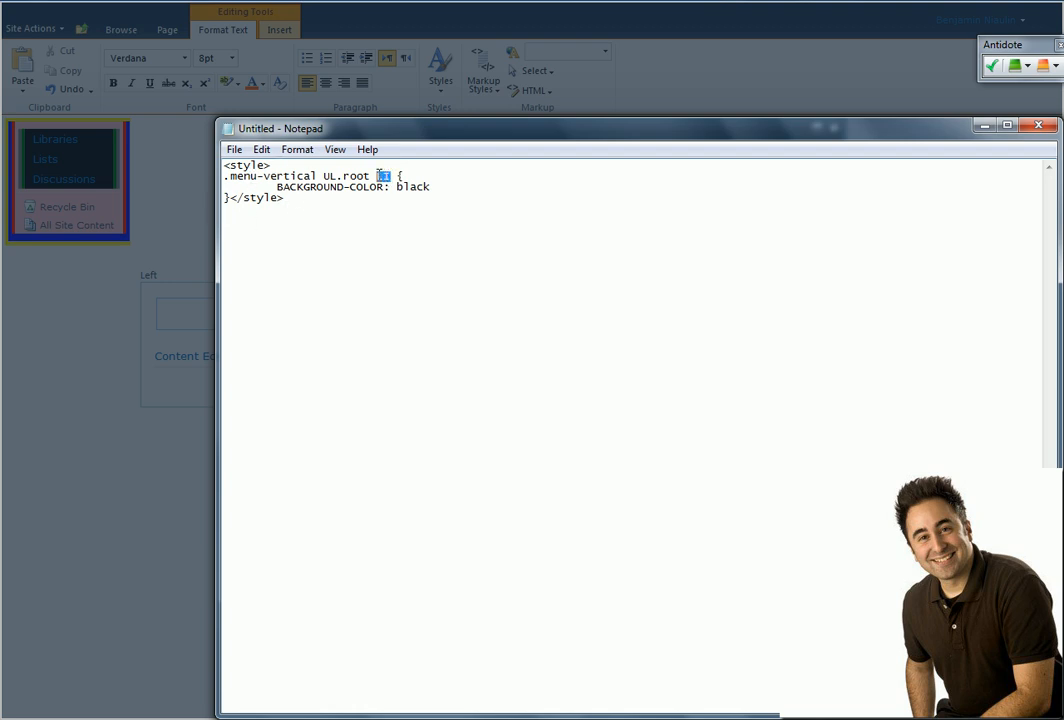
pyautogui.write('LI')
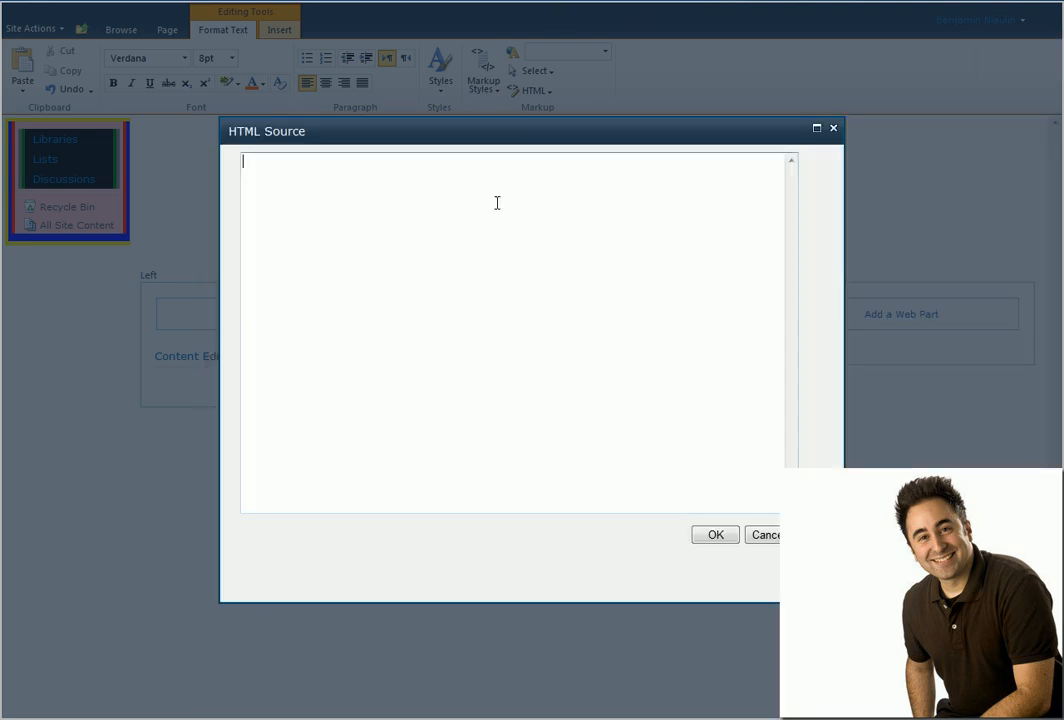
# Step: Paste the single black list-item <style> rule, highlight .menu-vertical while explaining, and apply it with OK
pyautogui.write('<style>')
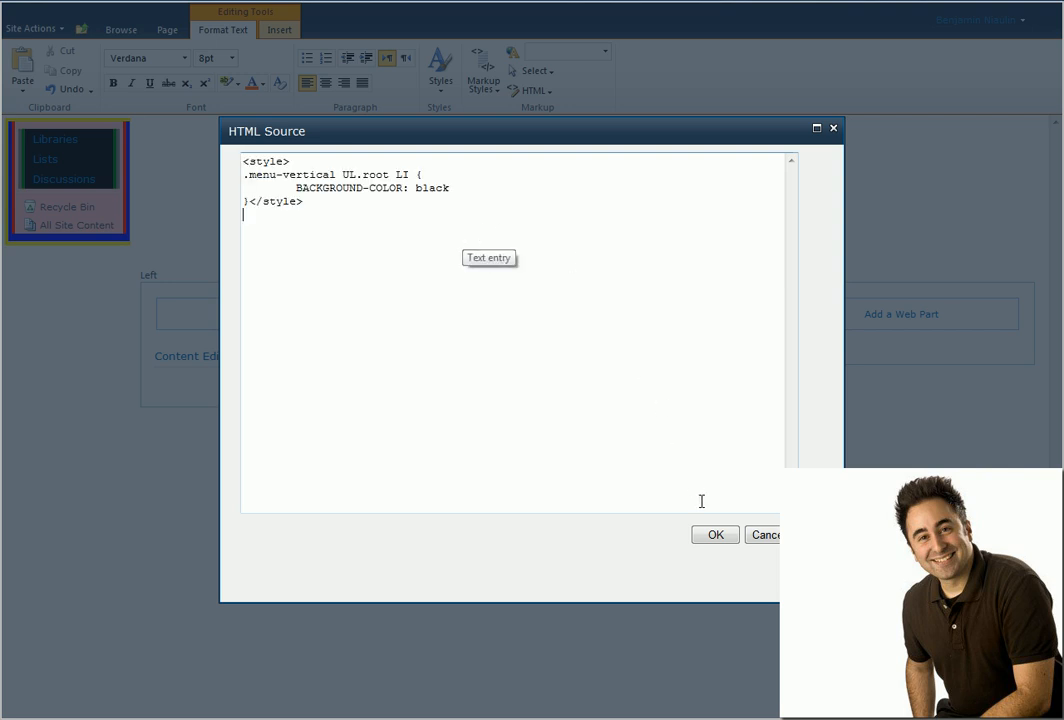
pyautogui.doubleClick(402, 174)
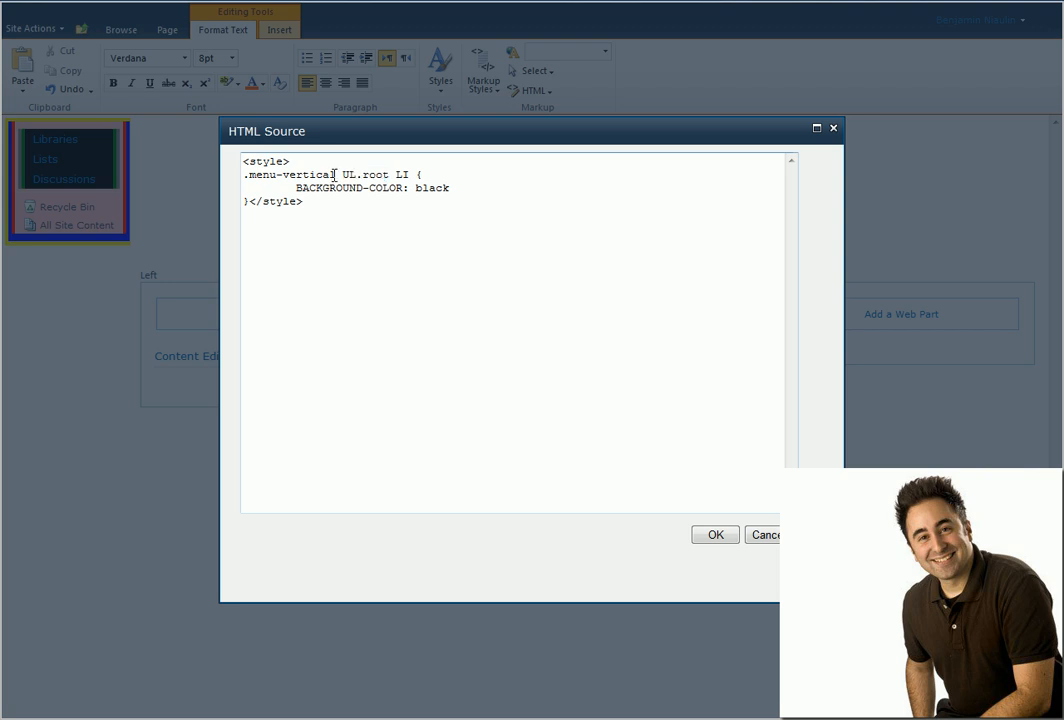
pyautogui.doubleClick(288, 174)
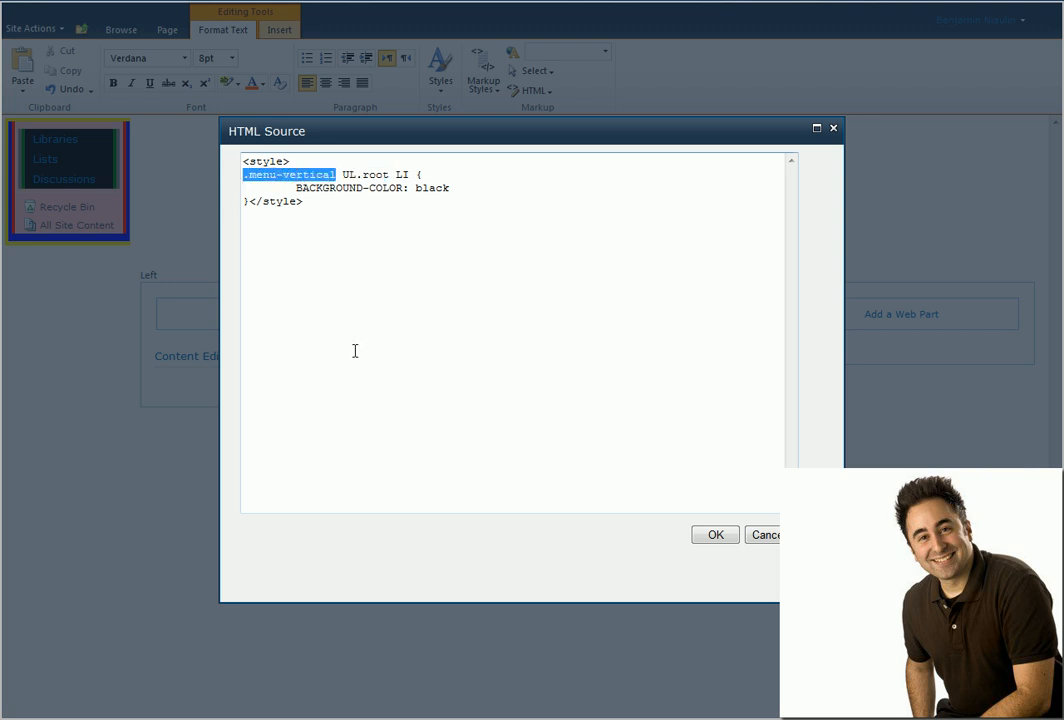
pyautogui.click(716, 536)
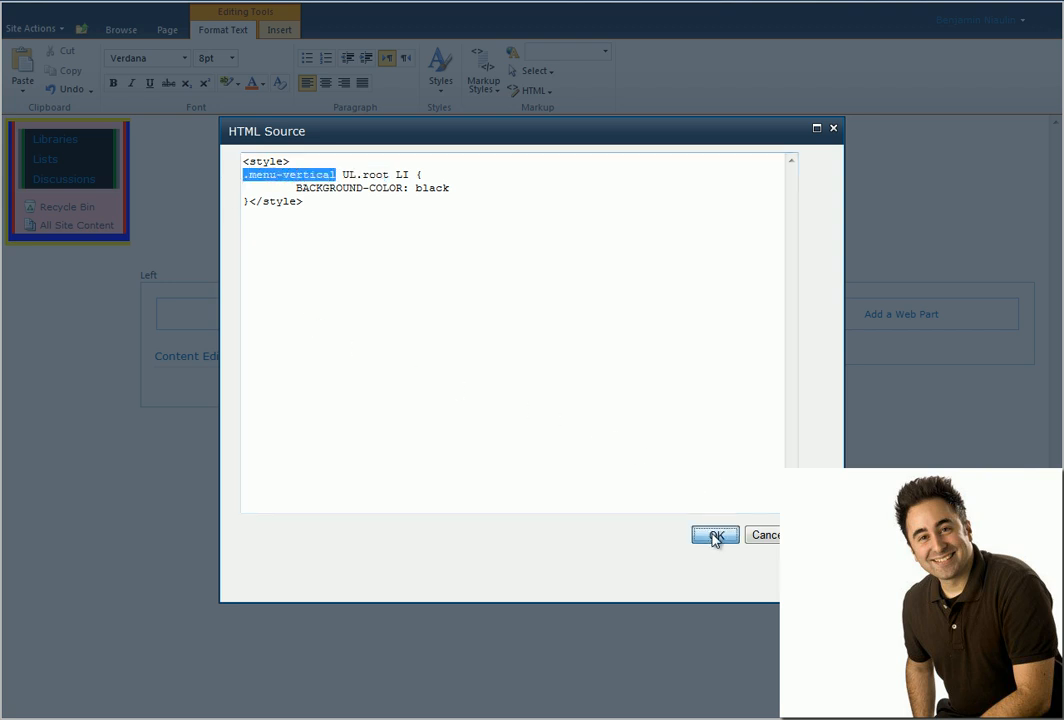
pyautogui.click(716, 536)
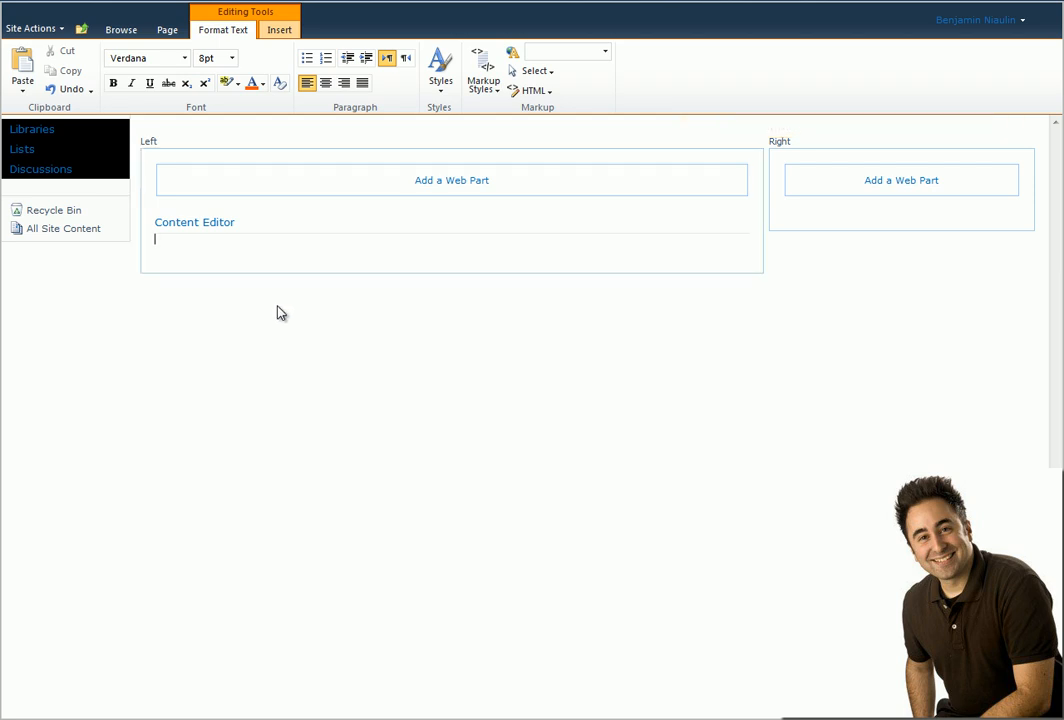
pyautogui.moveTo(56, 168)
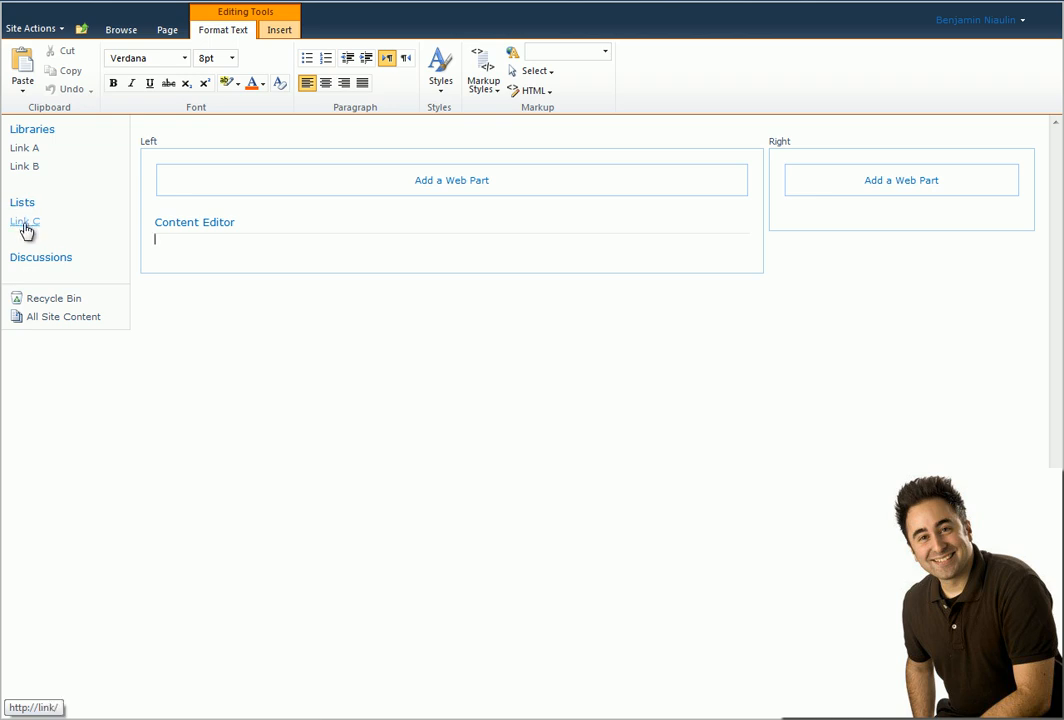
pyautogui.moveTo(24, 166)
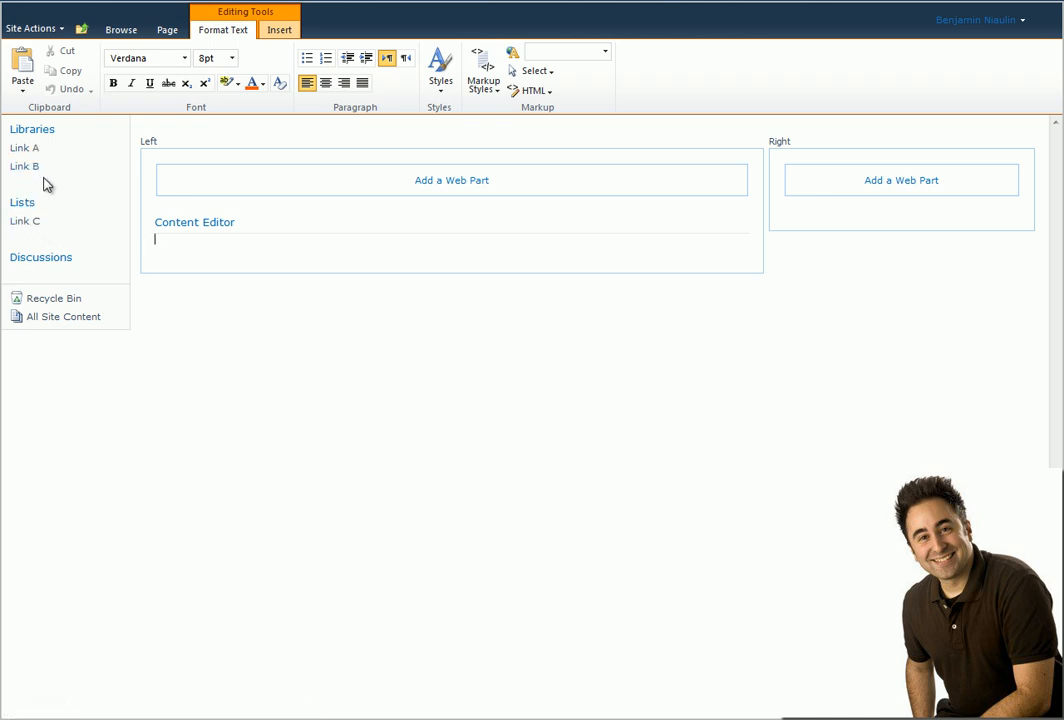
# Step: Reapply the BACKGROUND-COLOR: black style block through HTML > Edit HTML Source and confirm with OK
pyautogui.click(540, 92)
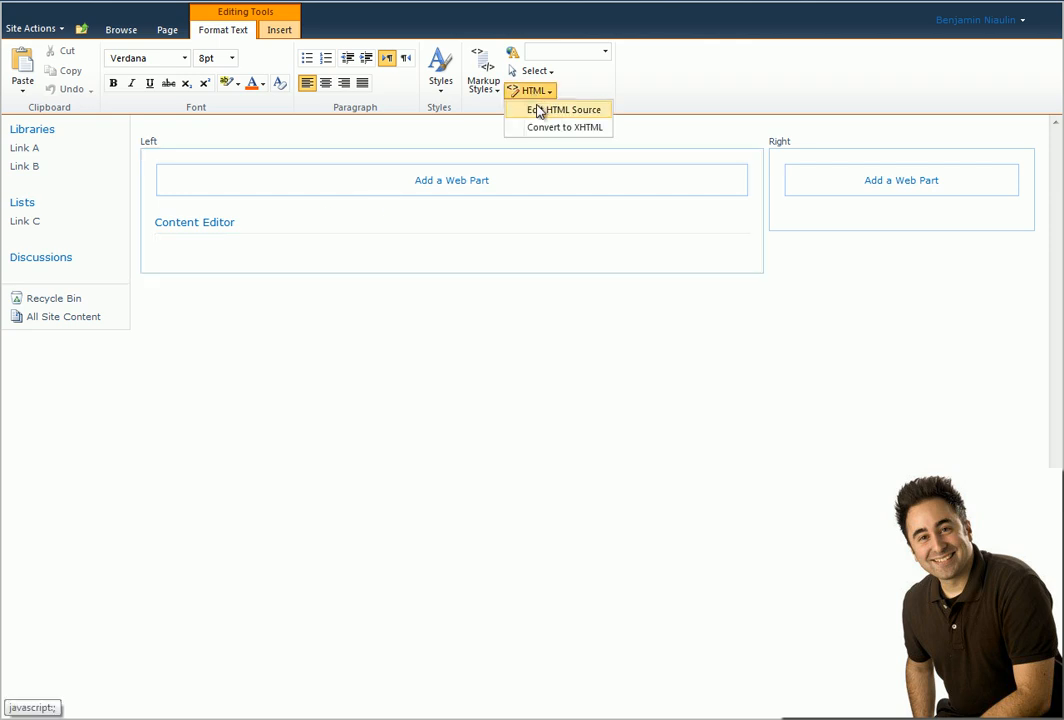
pyautogui.click(568, 108)
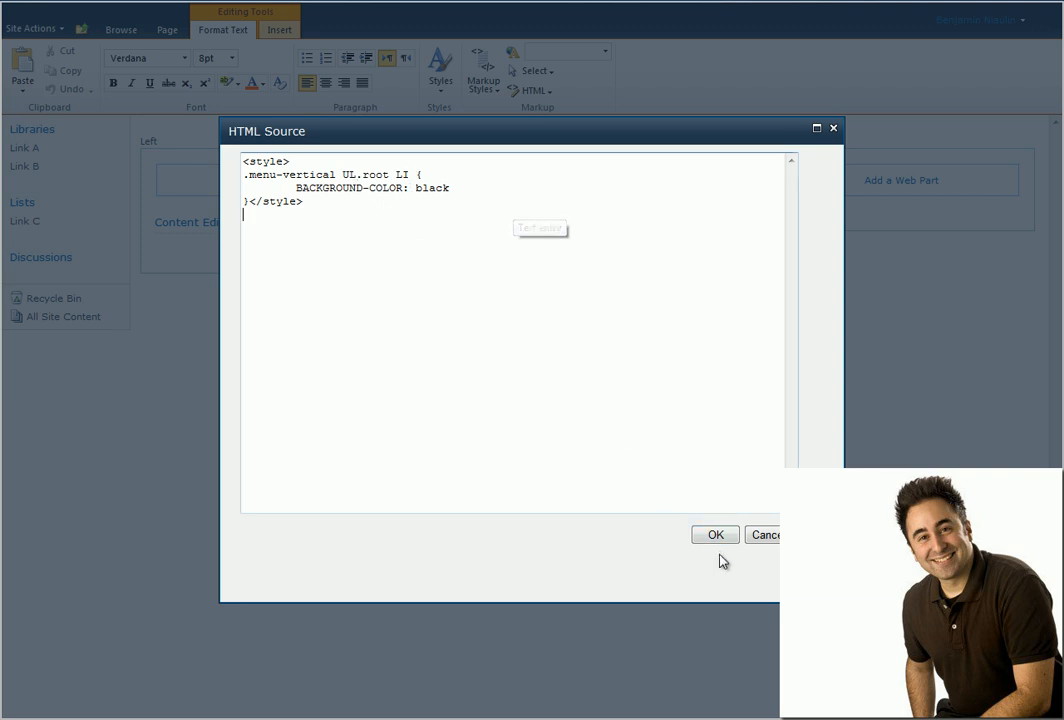
pyautogui.click(714, 534)
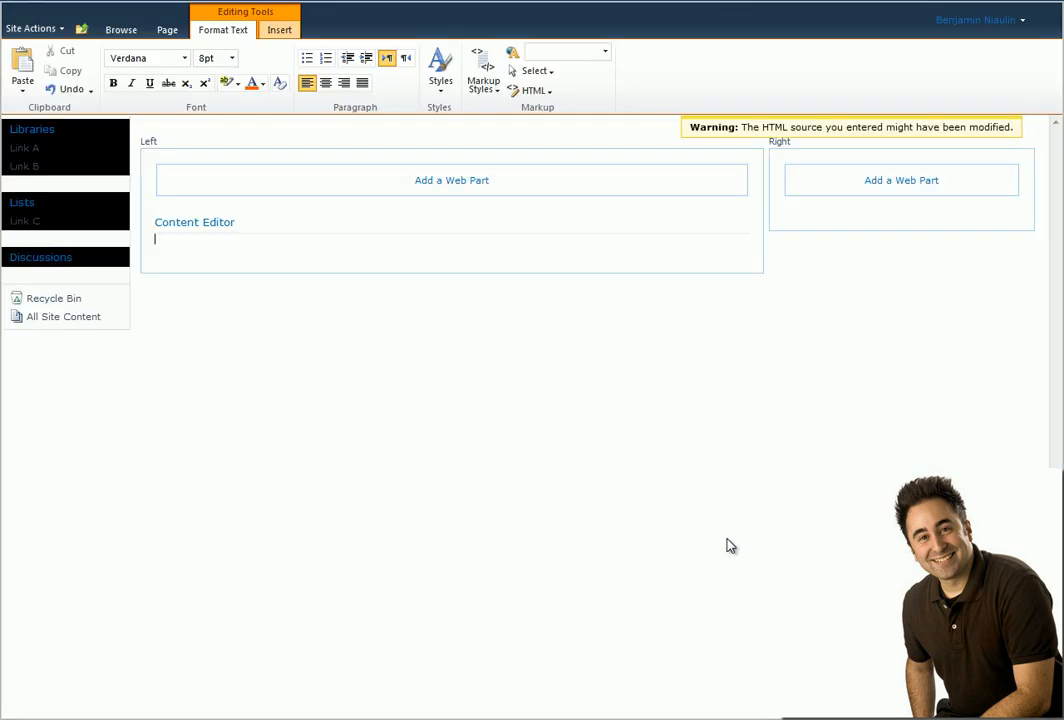
# Step: Switch to the Browse ribbon tab to view the page with Quick Launch headings on black bands
pyautogui.click(122, 28)
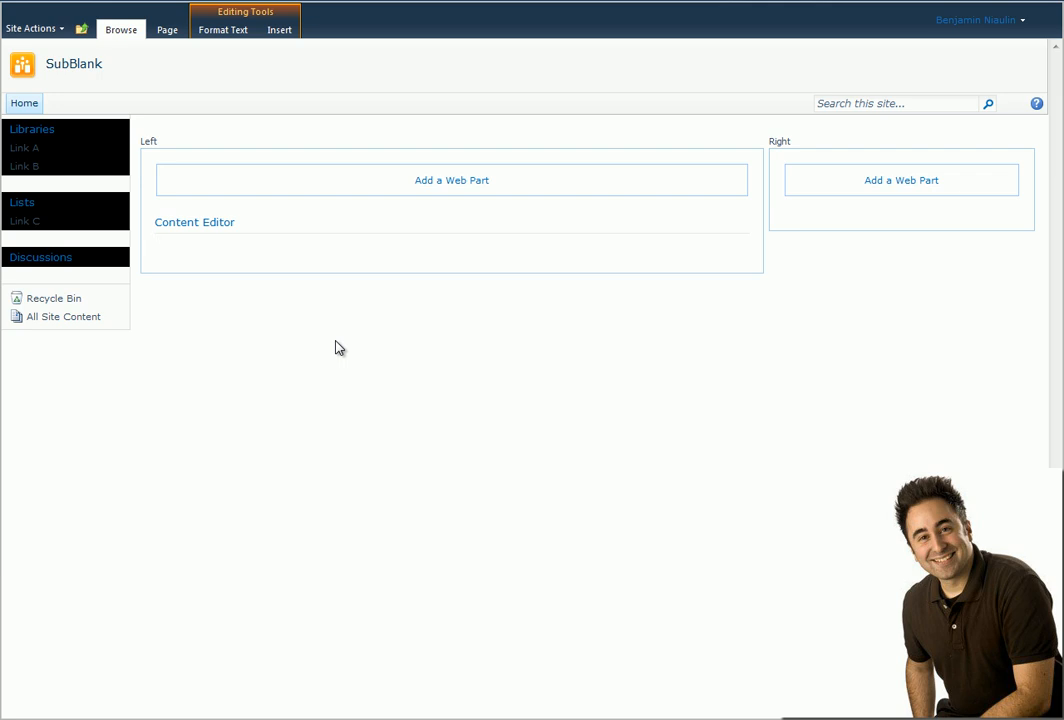
pyautogui.moveTo(332, 358)
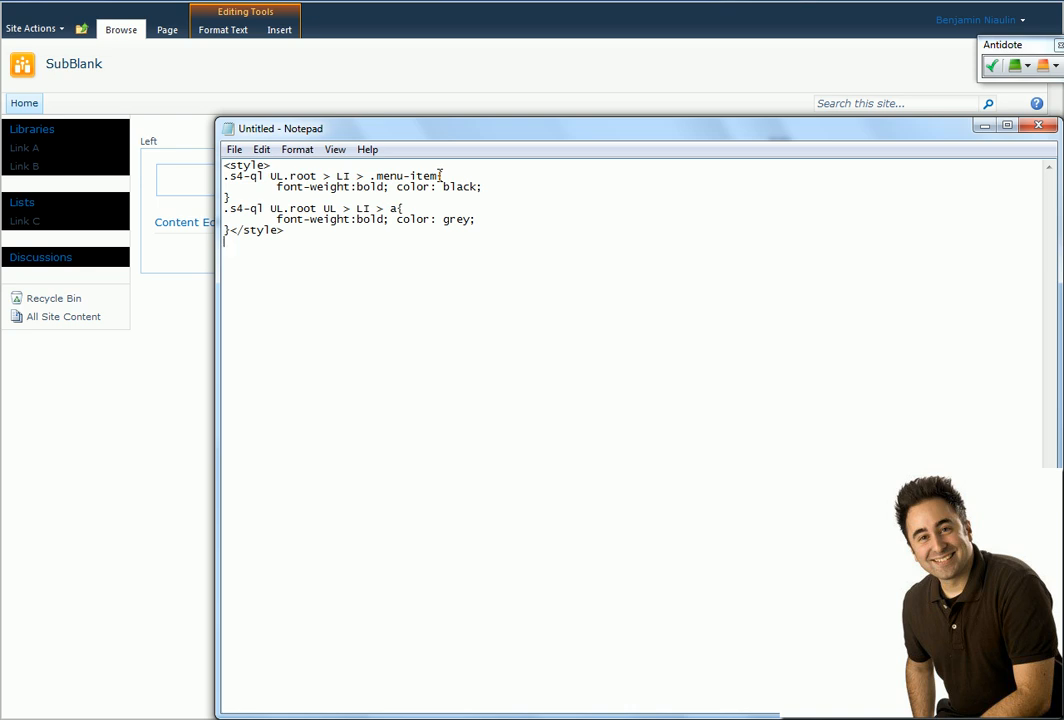
# Step: Point out the menu-item class, child combinator and colour in the heading rule, then select all the CSS to copy it
pyautogui.doubleClick(412, 176)
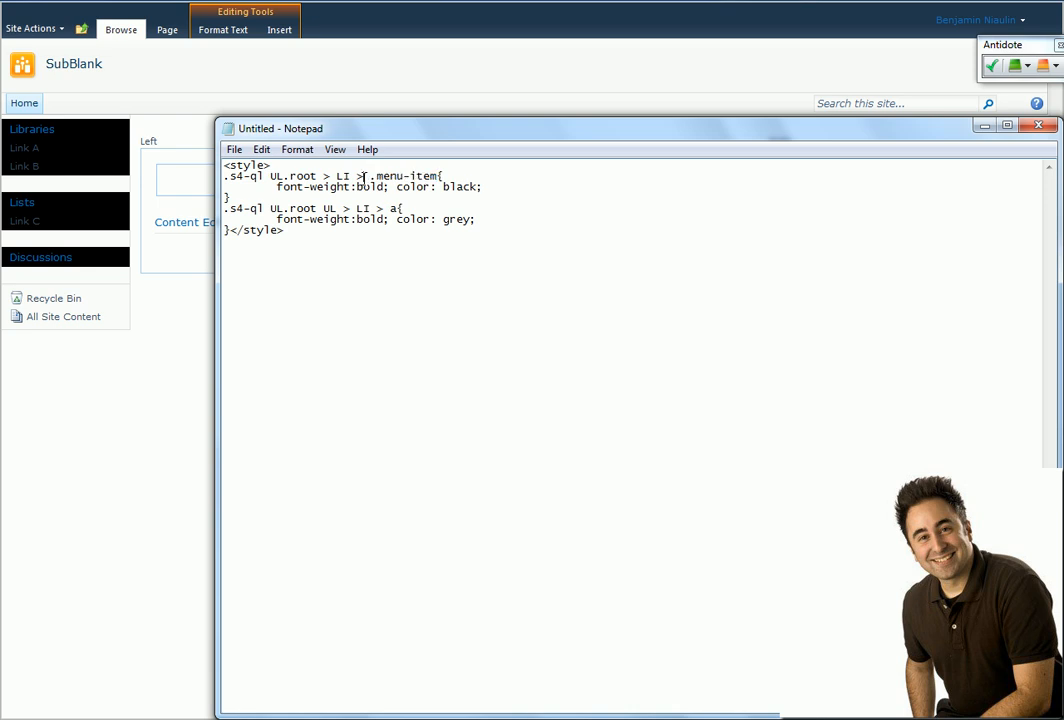
pyautogui.doubleClick(360, 176)
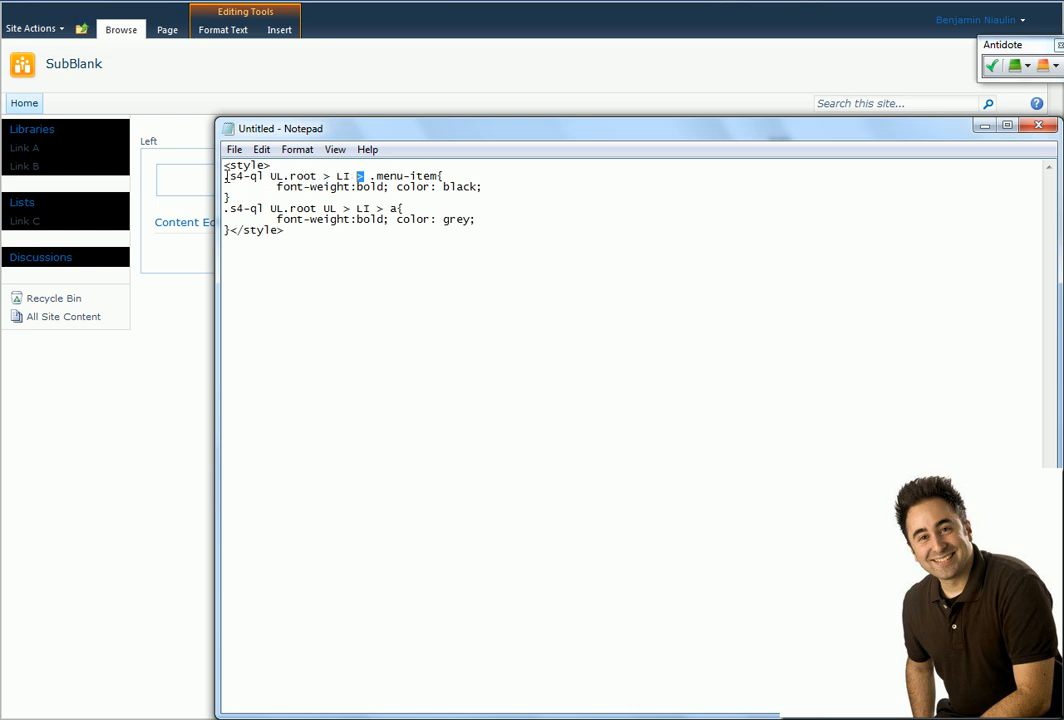
pyautogui.doubleClick(240, 176)
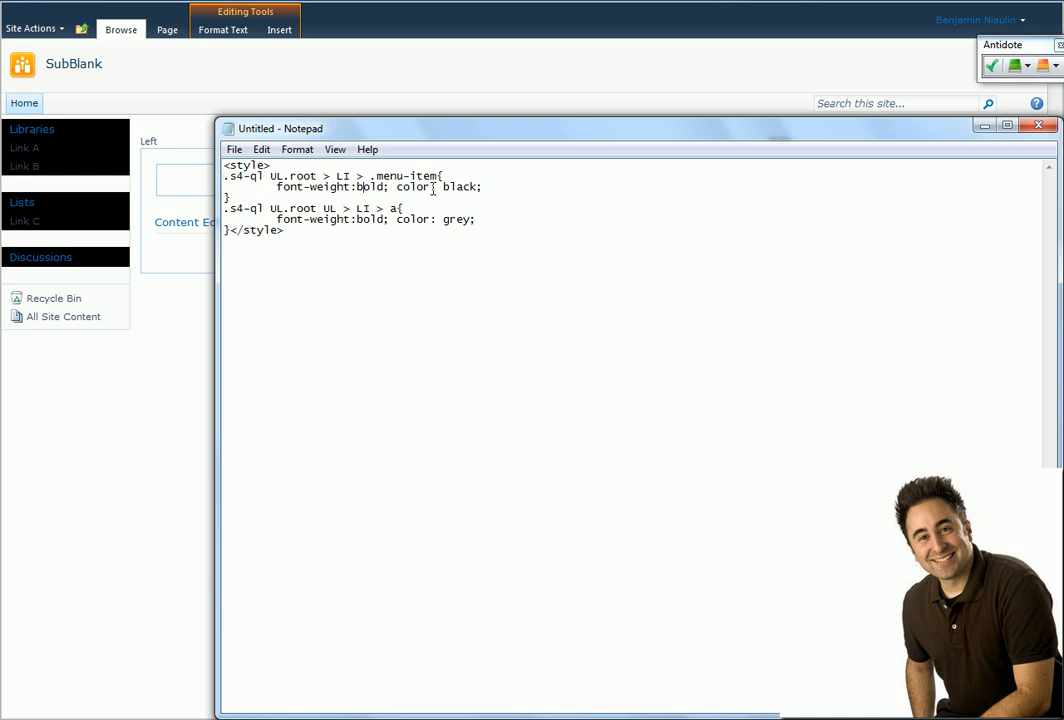
pyautogui.moveTo(516, 206)
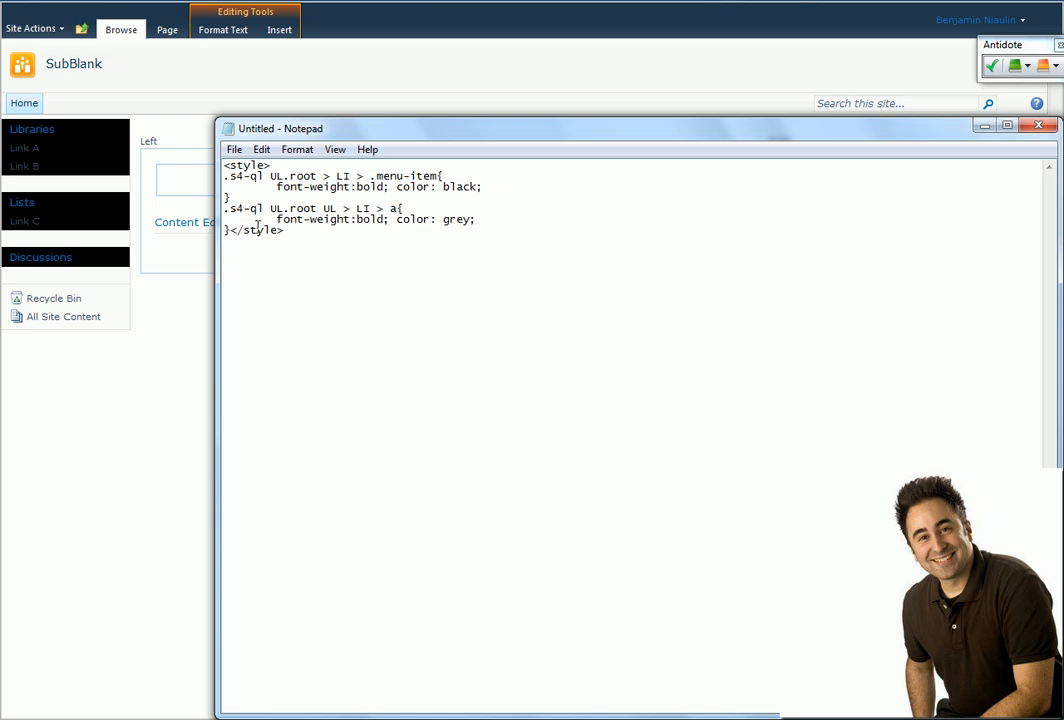
pyautogui.press('ctrl+a')
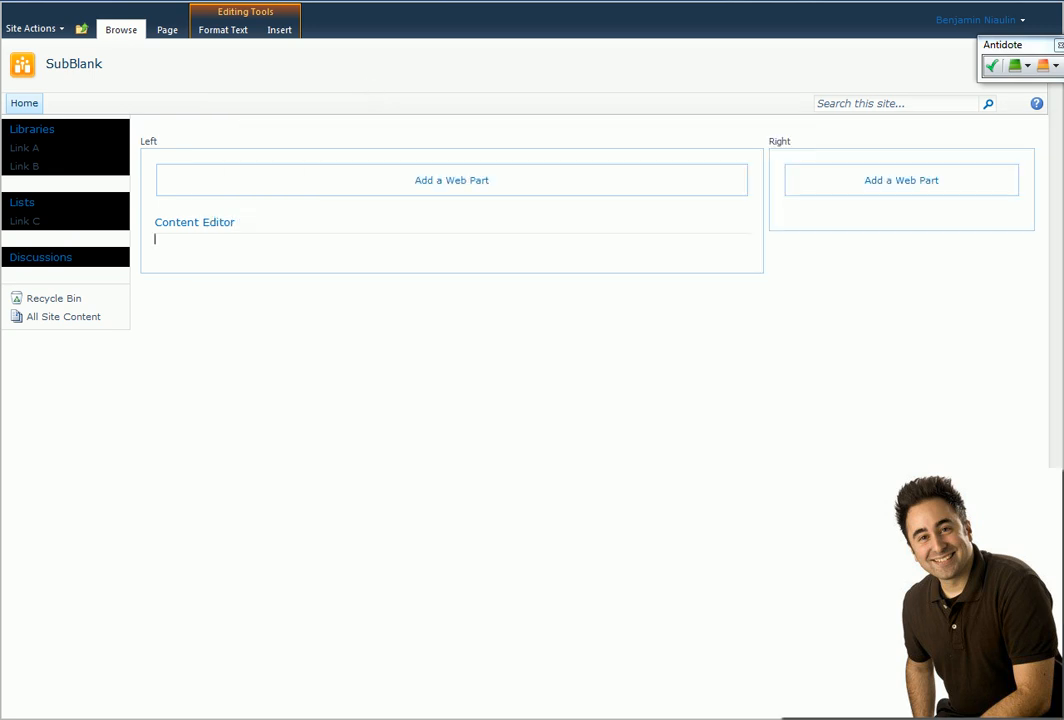
# Step: Paste the bold black heading and bold grey link rules over the old HTML source and apply with OK
pyautogui.click(232, 38)
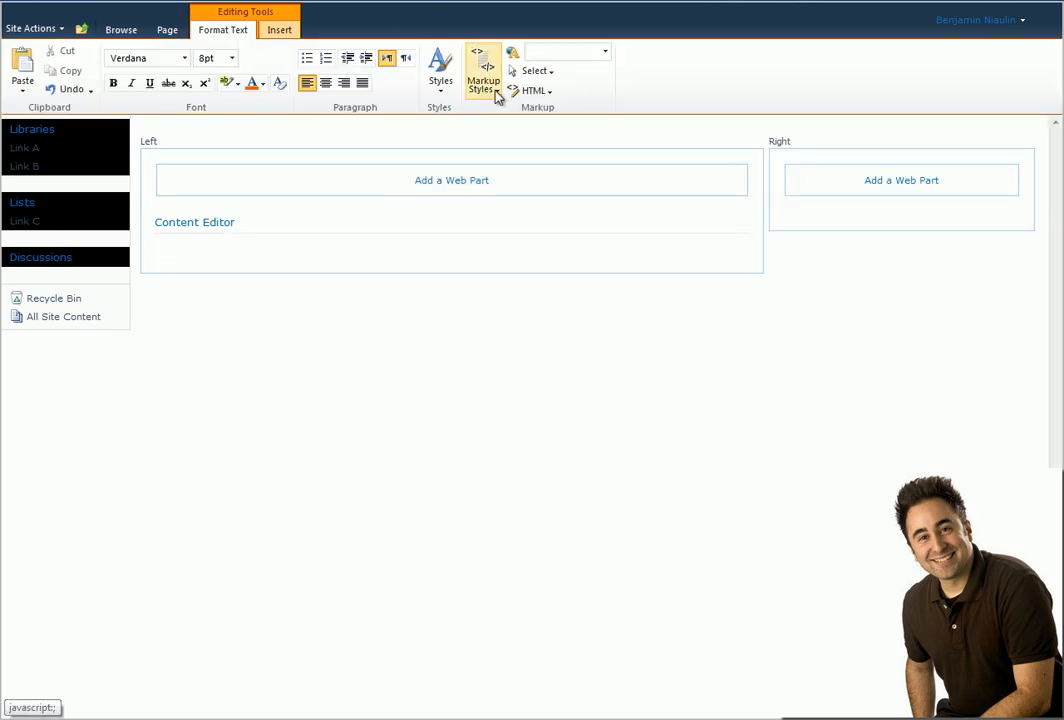
pyautogui.click(532, 90)
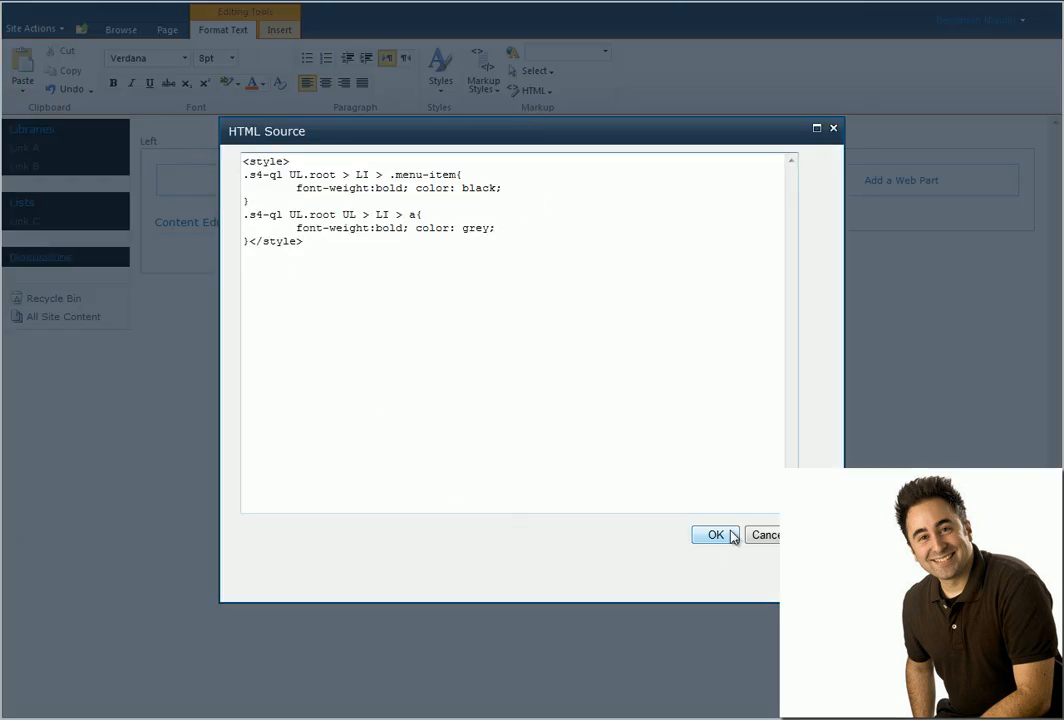
pyautogui.click(716, 536)
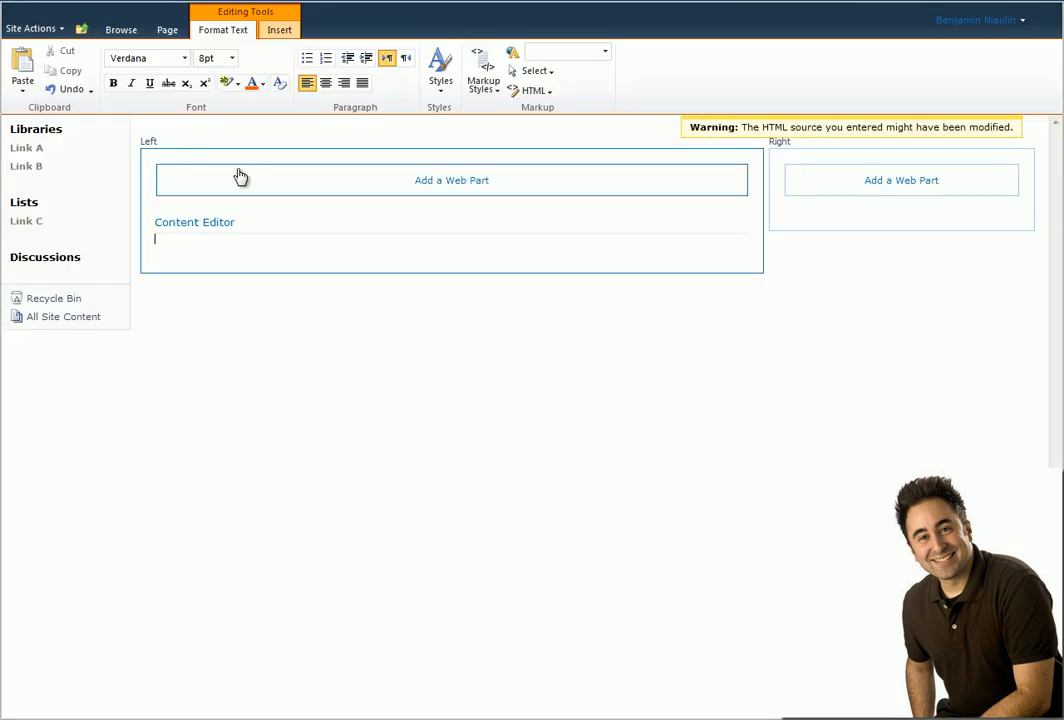
pyautogui.moveTo(36, 130)
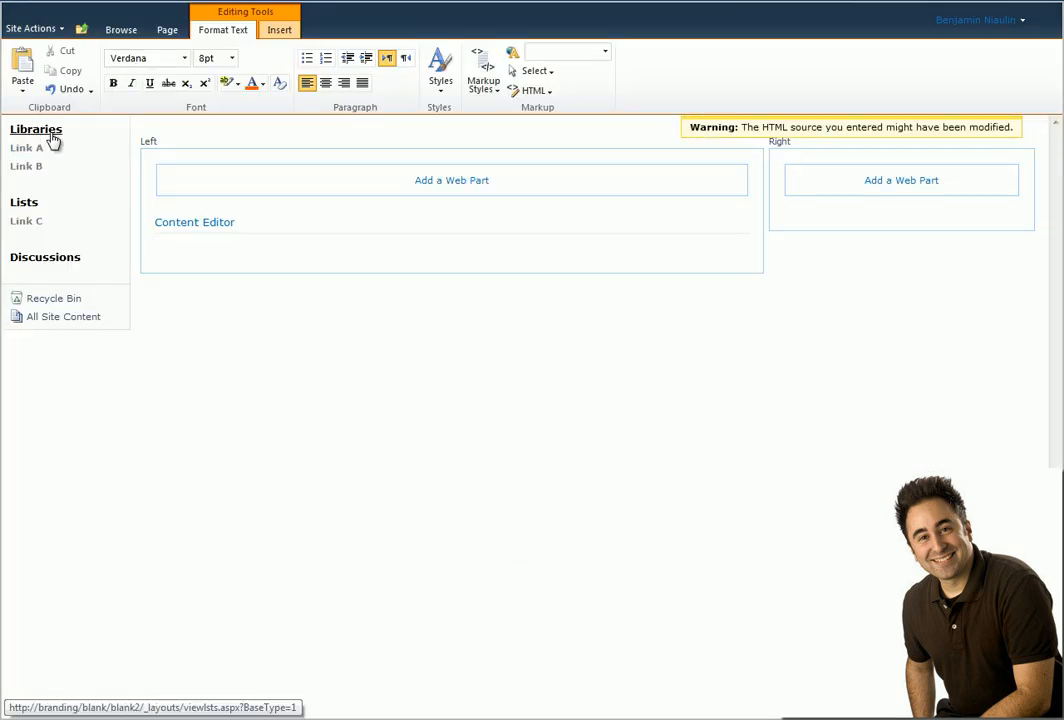
pyautogui.moveTo(30, 160)
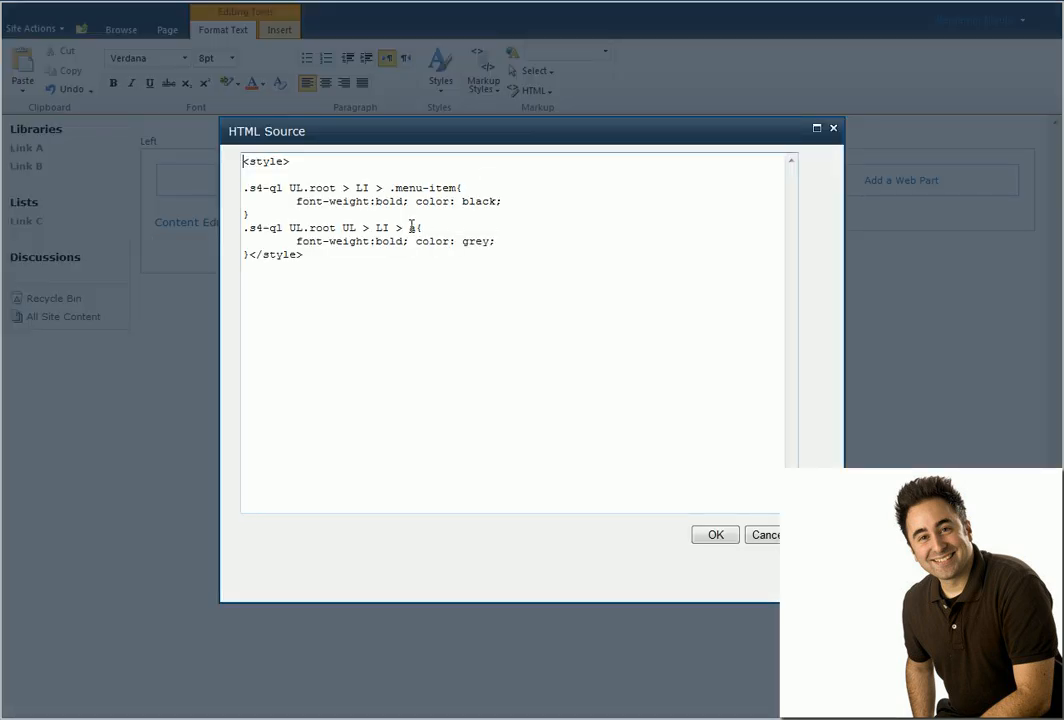
pyautogui.doubleClick(312, 188)
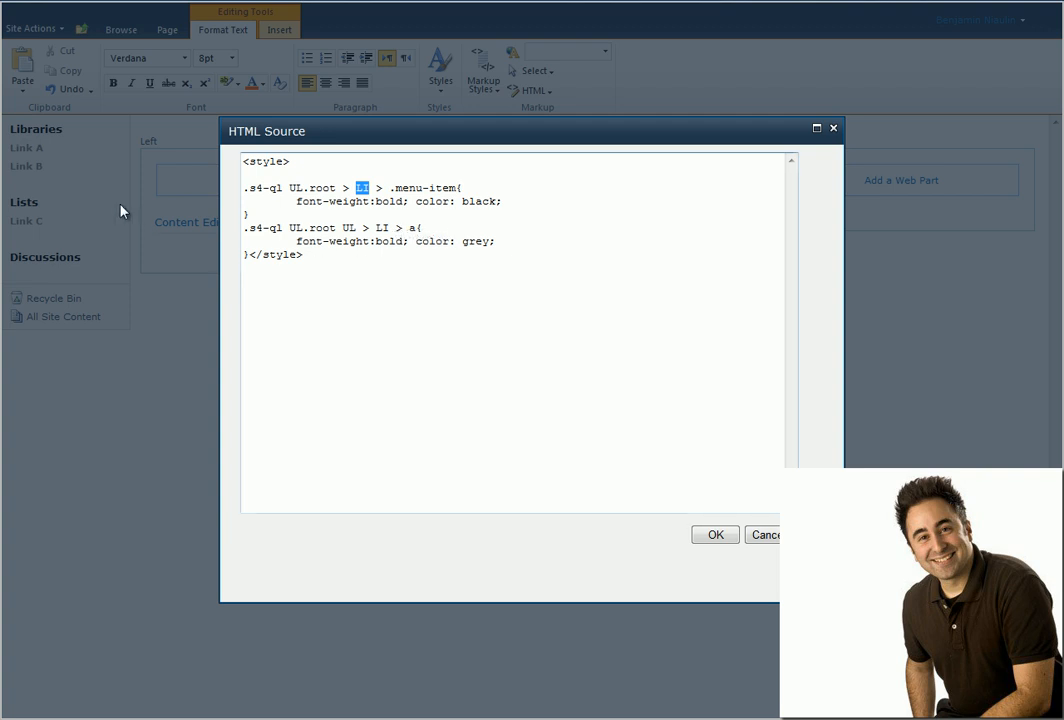
pyautogui.moveTo(108, 142)
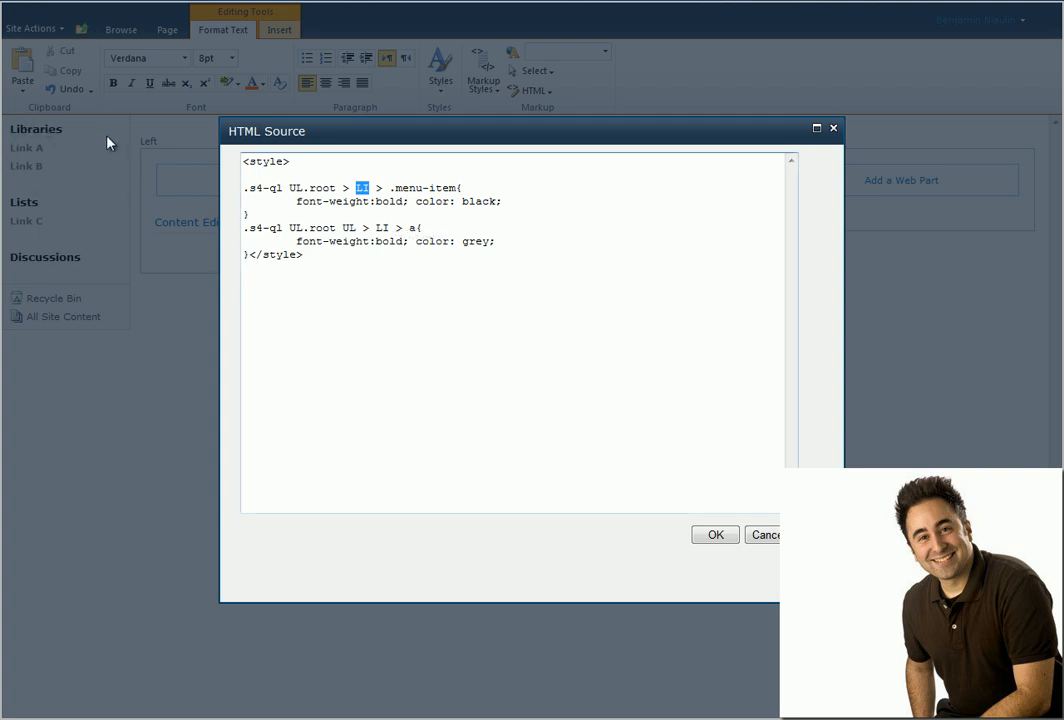
pyautogui.moveTo(8, 130)
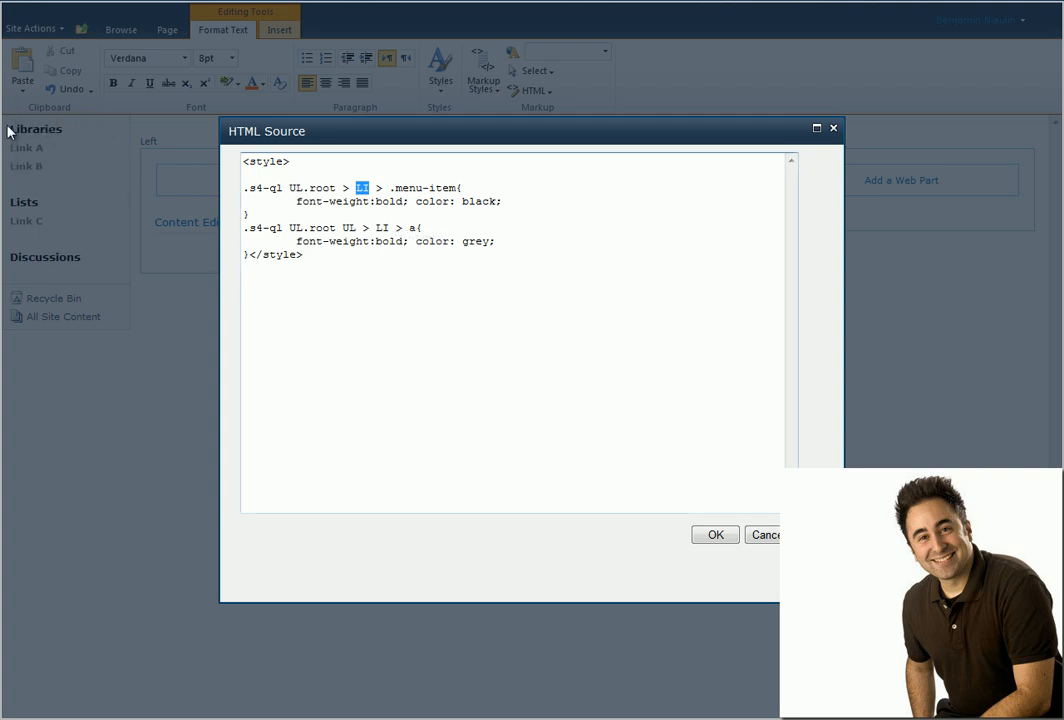
pyautogui.moveTo(56, 178)
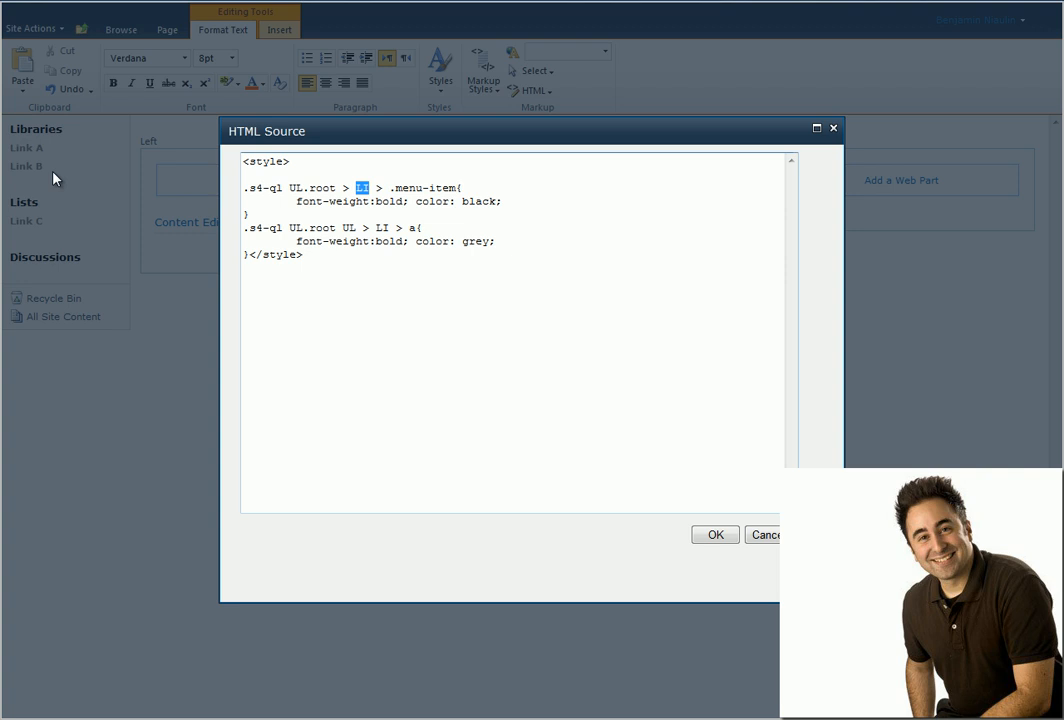
pyautogui.moveTo(56, 132)
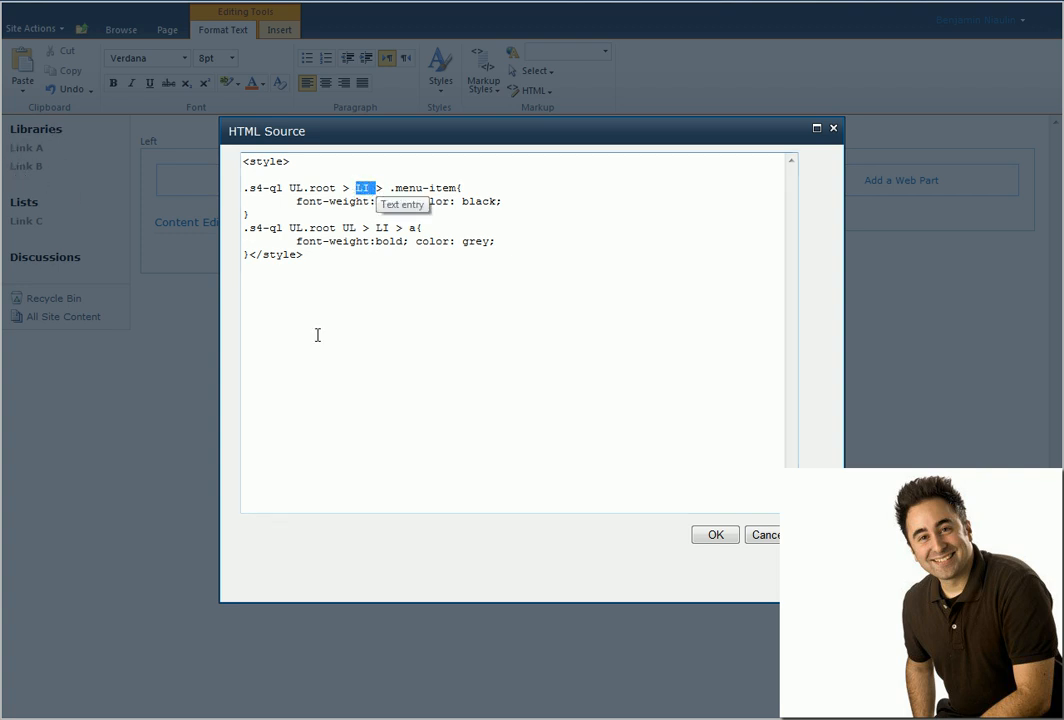
pyautogui.moveTo(294, 410)
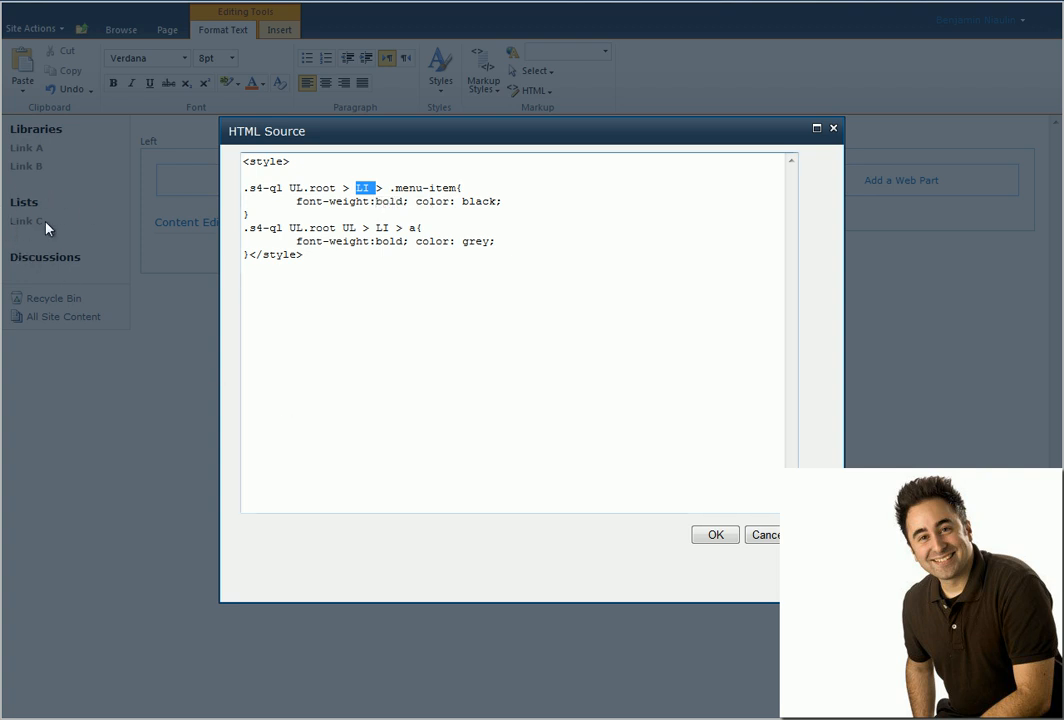
pyautogui.moveTo(56, 236)
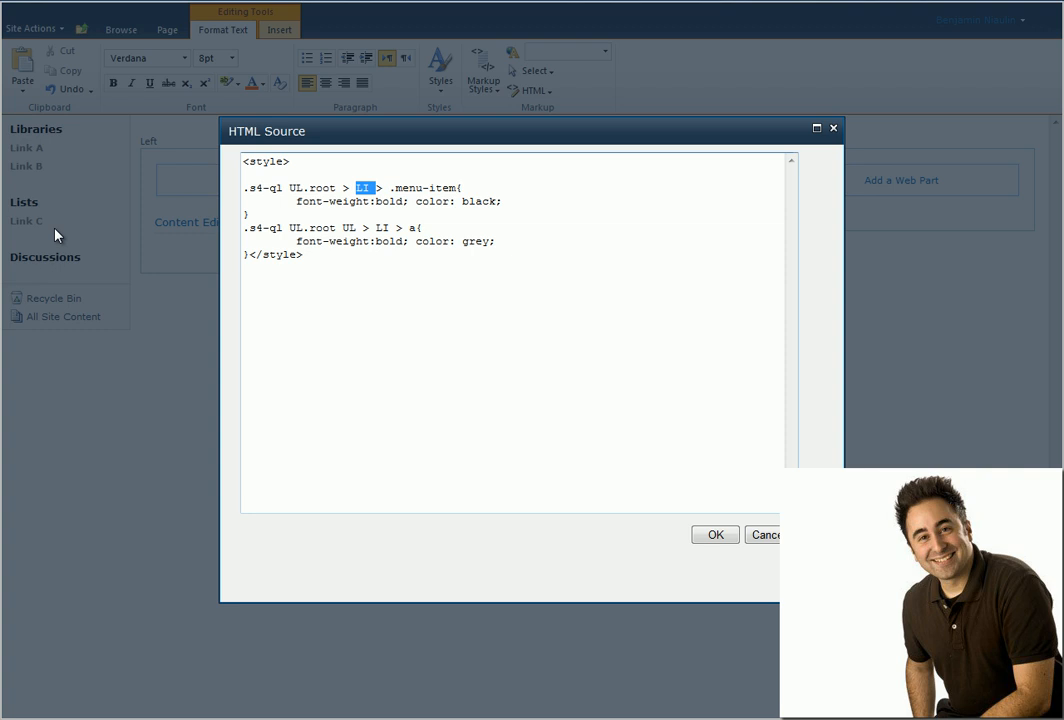
pyautogui.moveTo(20, 136)
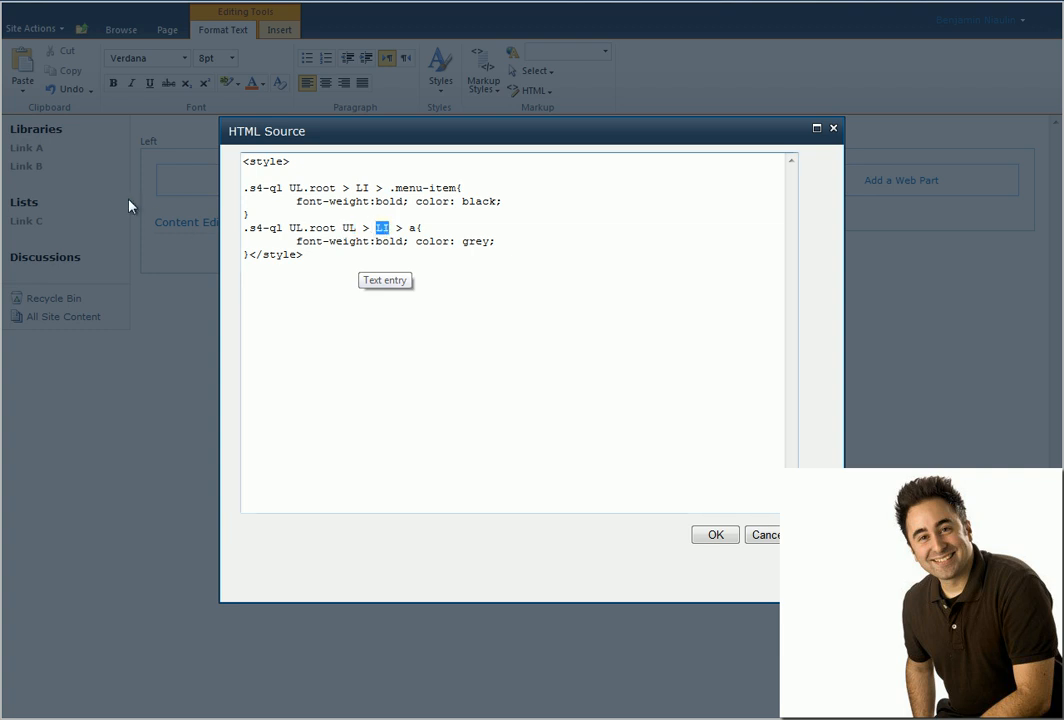
pyautogui.moveTo(32, 136)
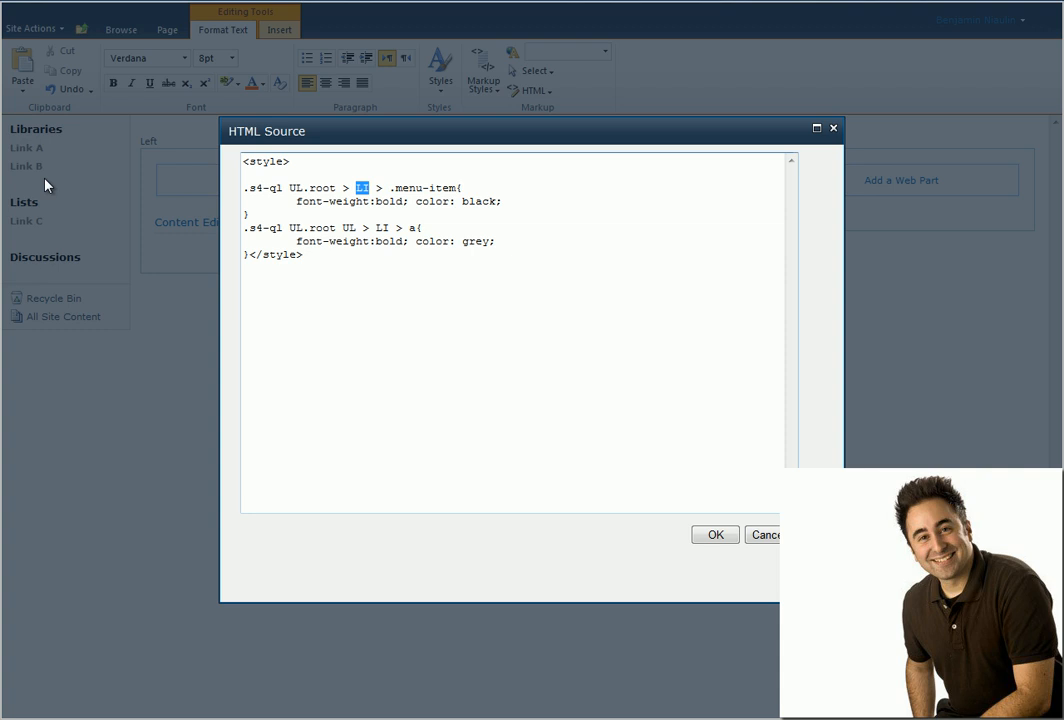
pyautogui.moveTo(60, 154)
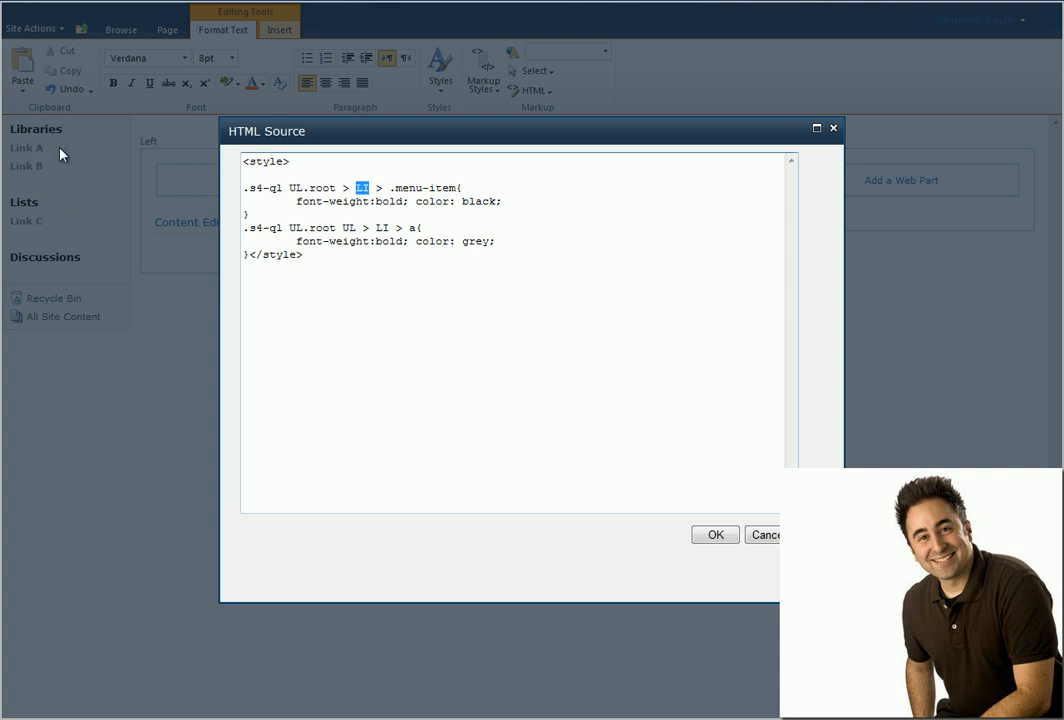
pyautogui.moveTo(56, 172)
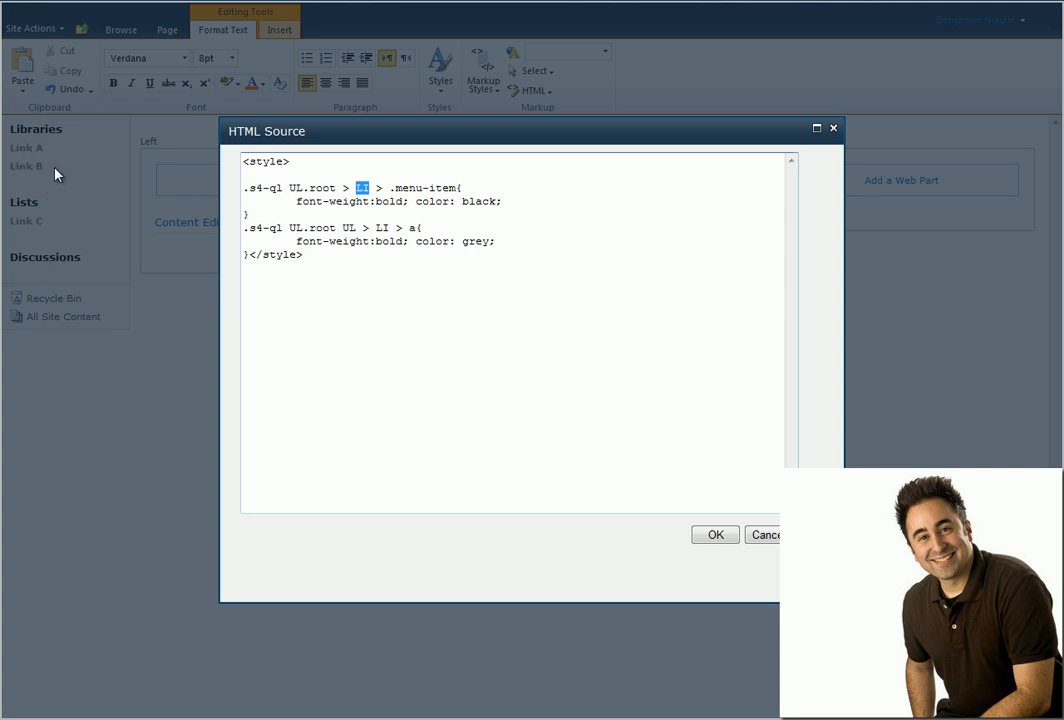